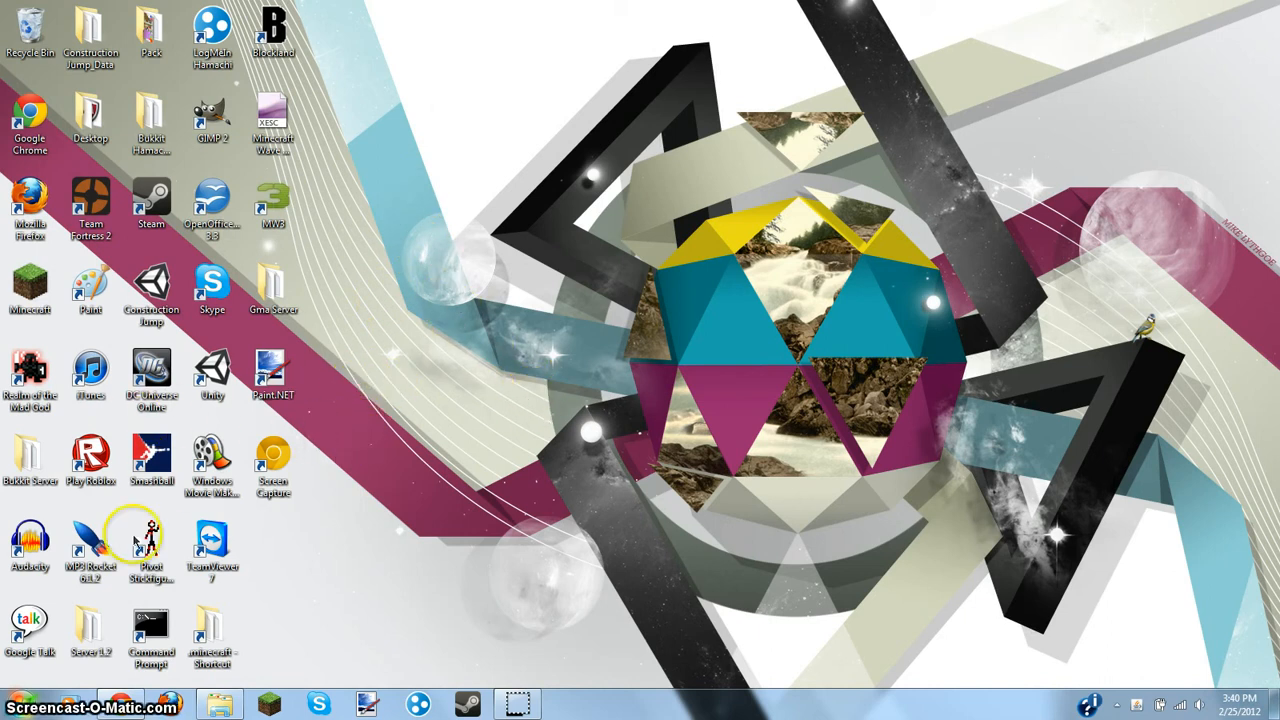
pyautogui.moveTo(363, 487)
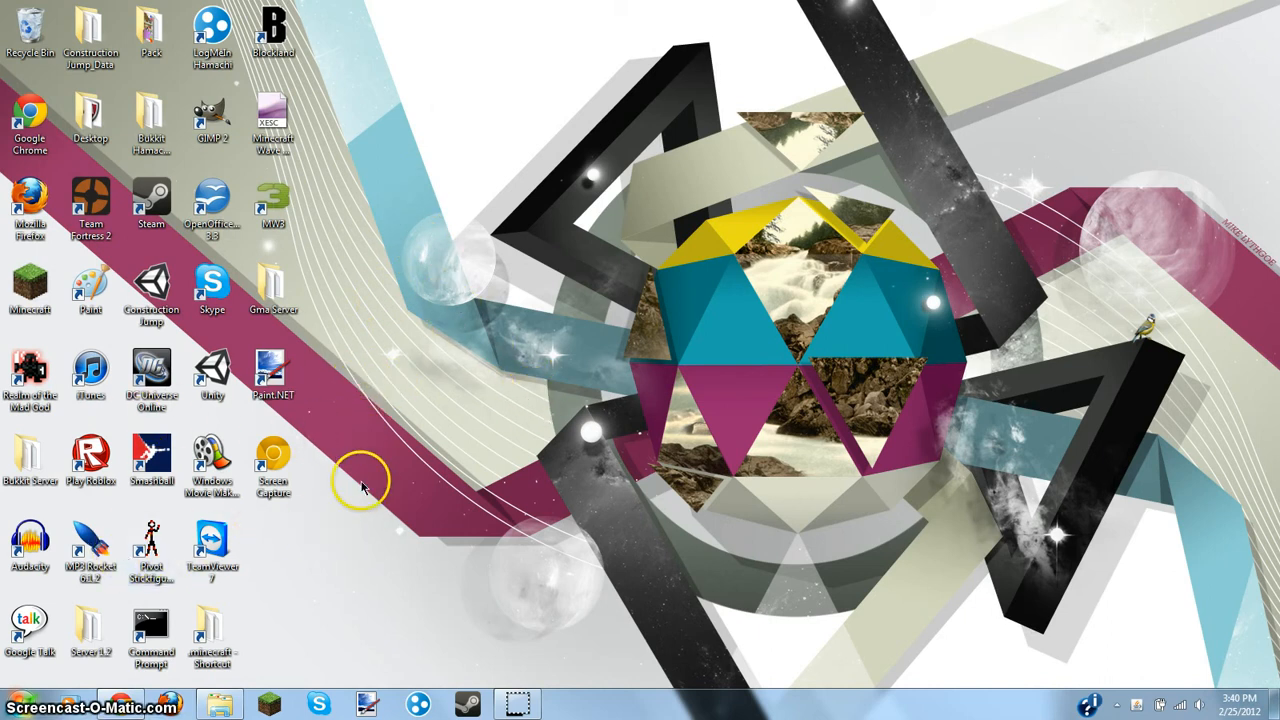
pyautogui.moveTo(395, 363)
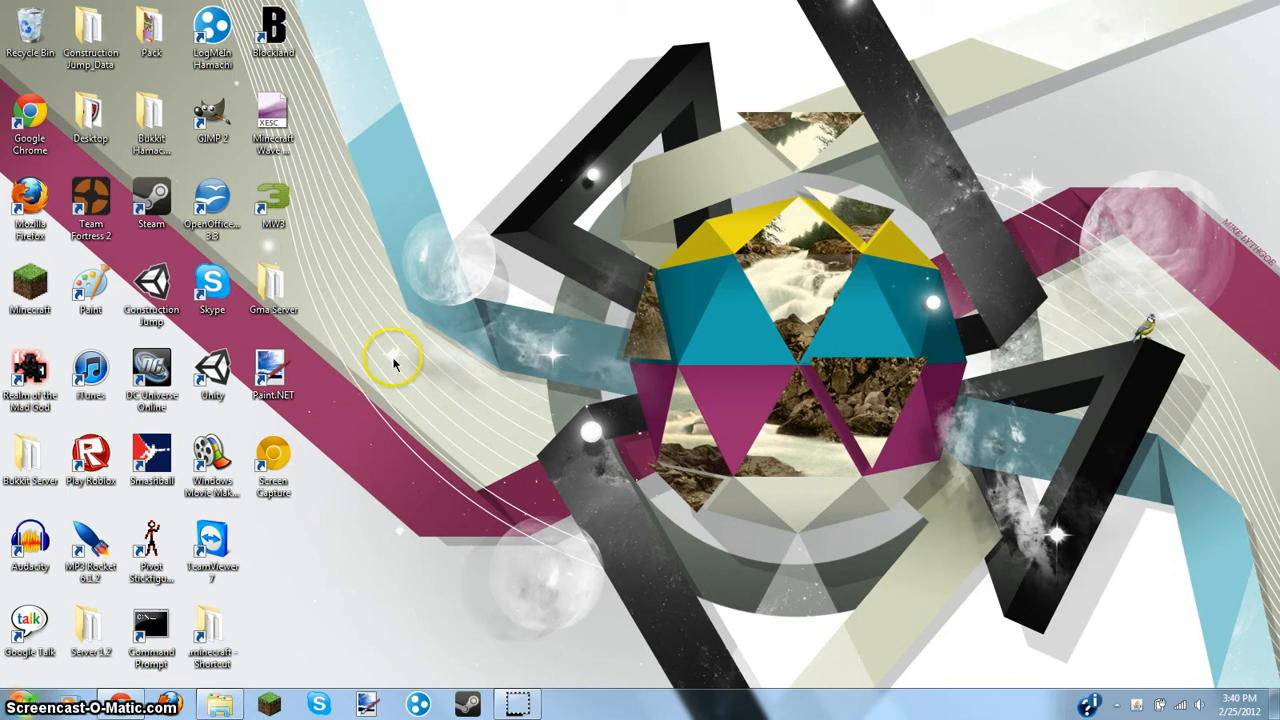
# - Launch Audacity from its desktop shortcut into an empty project and bring up the Start menu
pyautogui.moveTo(394, 362); pyautogui.dragTo(840, 528)
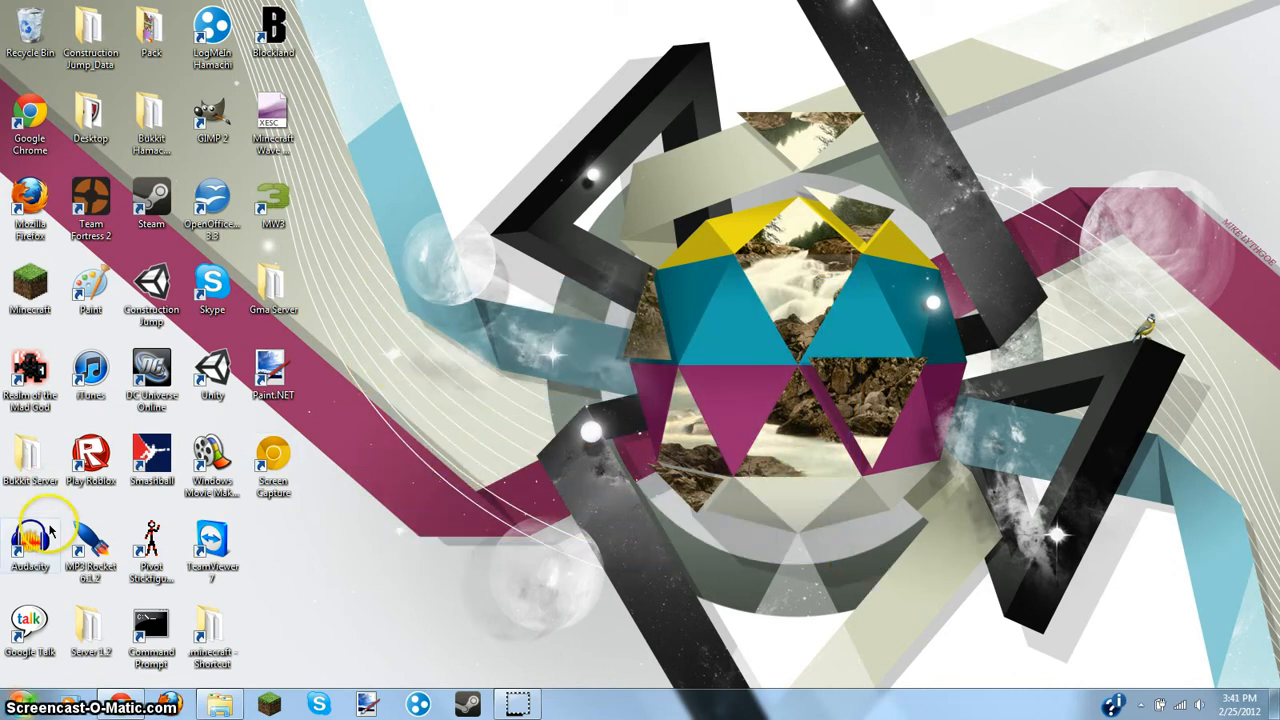
pyautogui.click(30, 535)
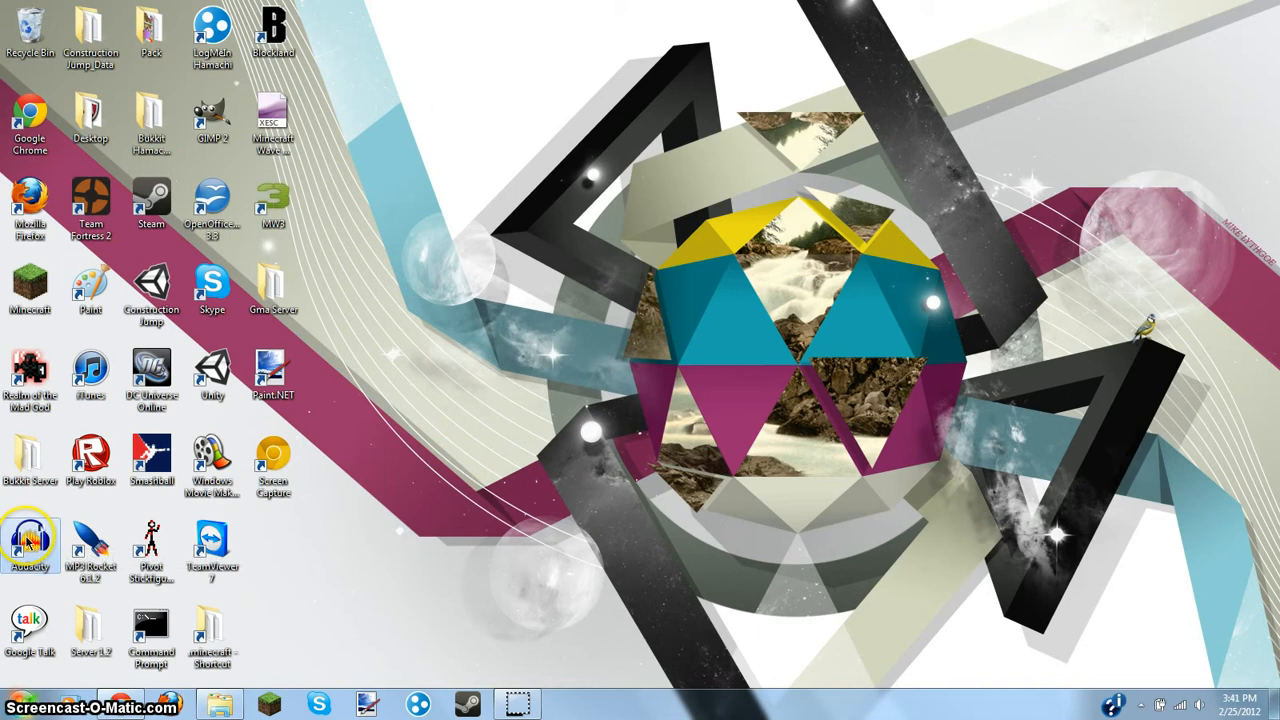
pyautogui.doubleClick(29, 540)
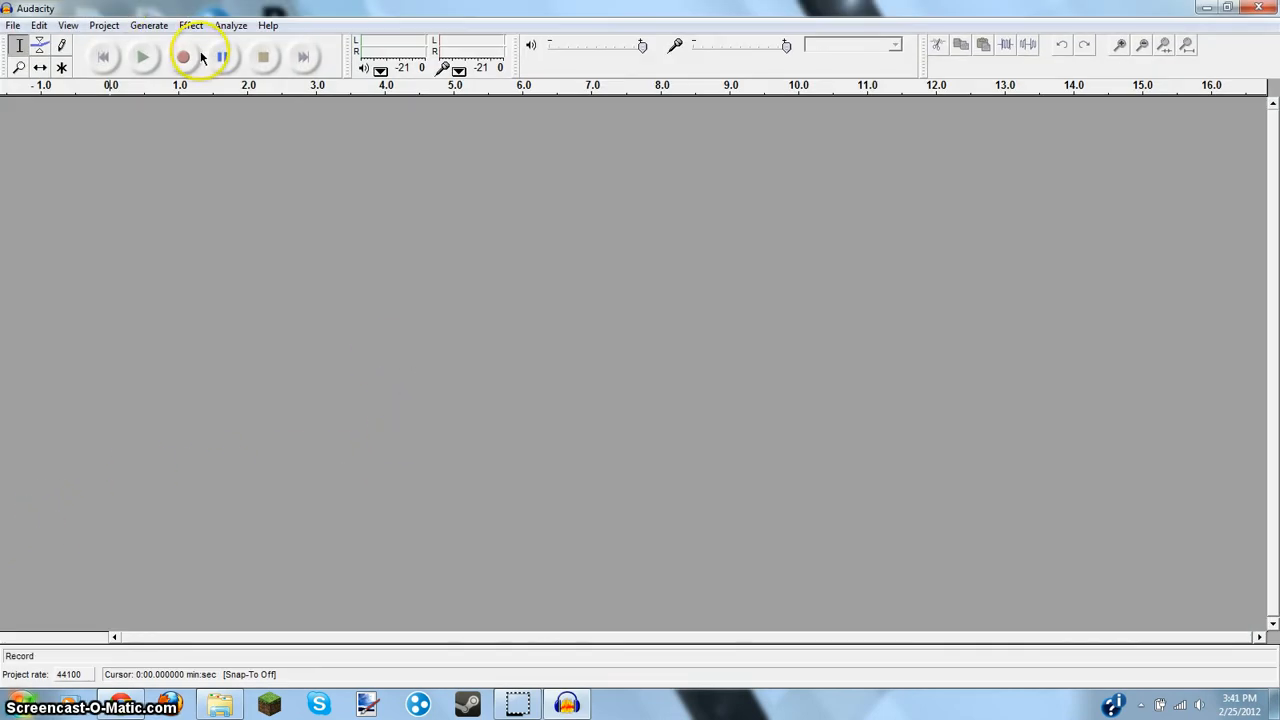
pyautogui.click(183, 56)
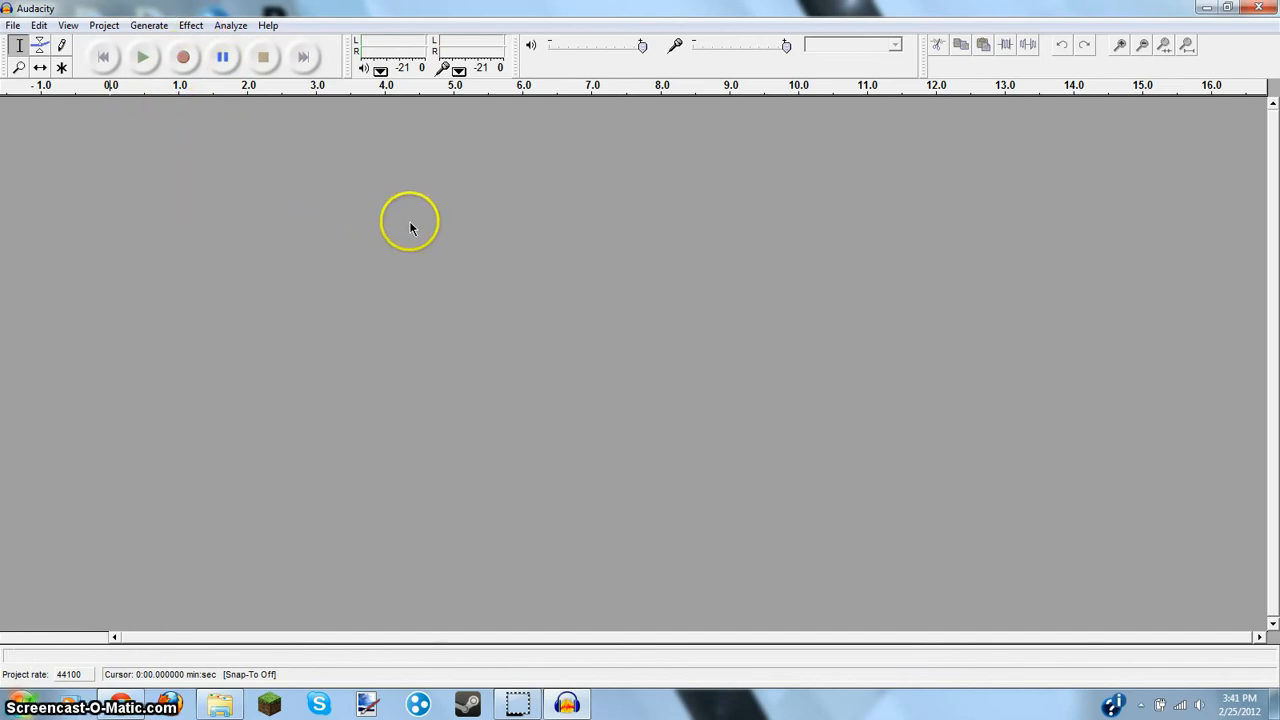
pyautogui.moveTo(487, 263)
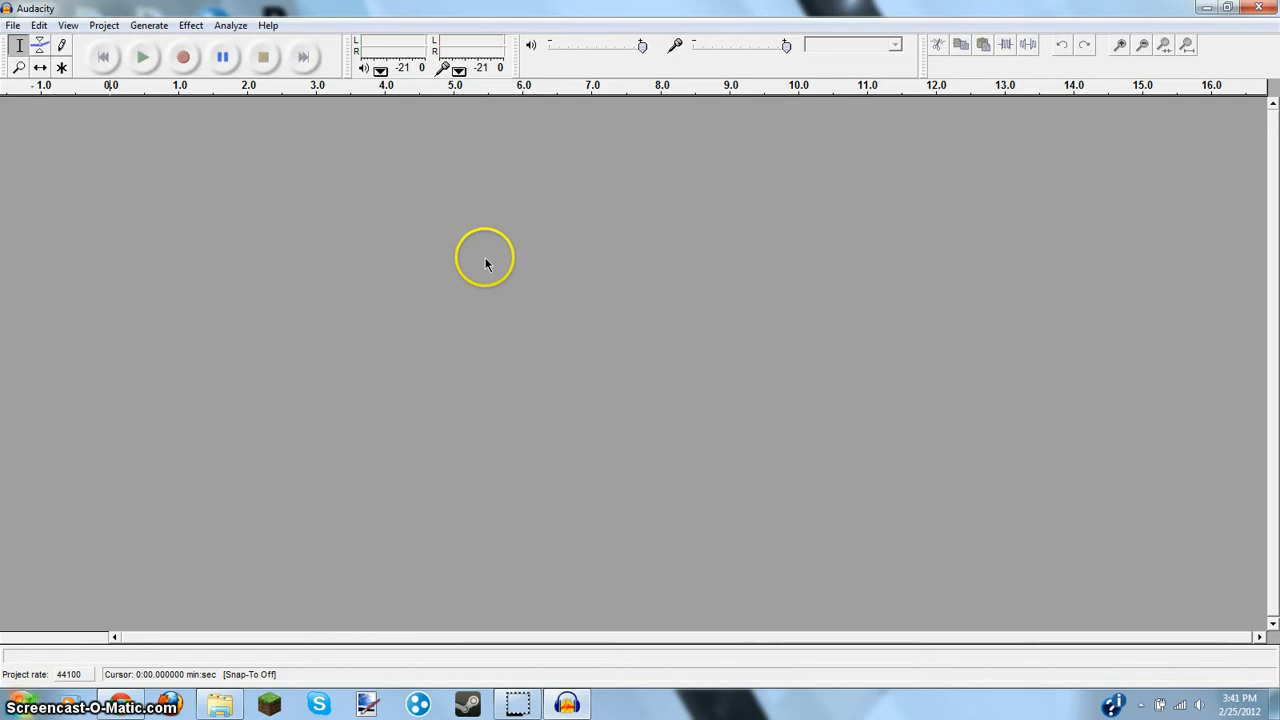
pyautogui.moveTo(267, 83)
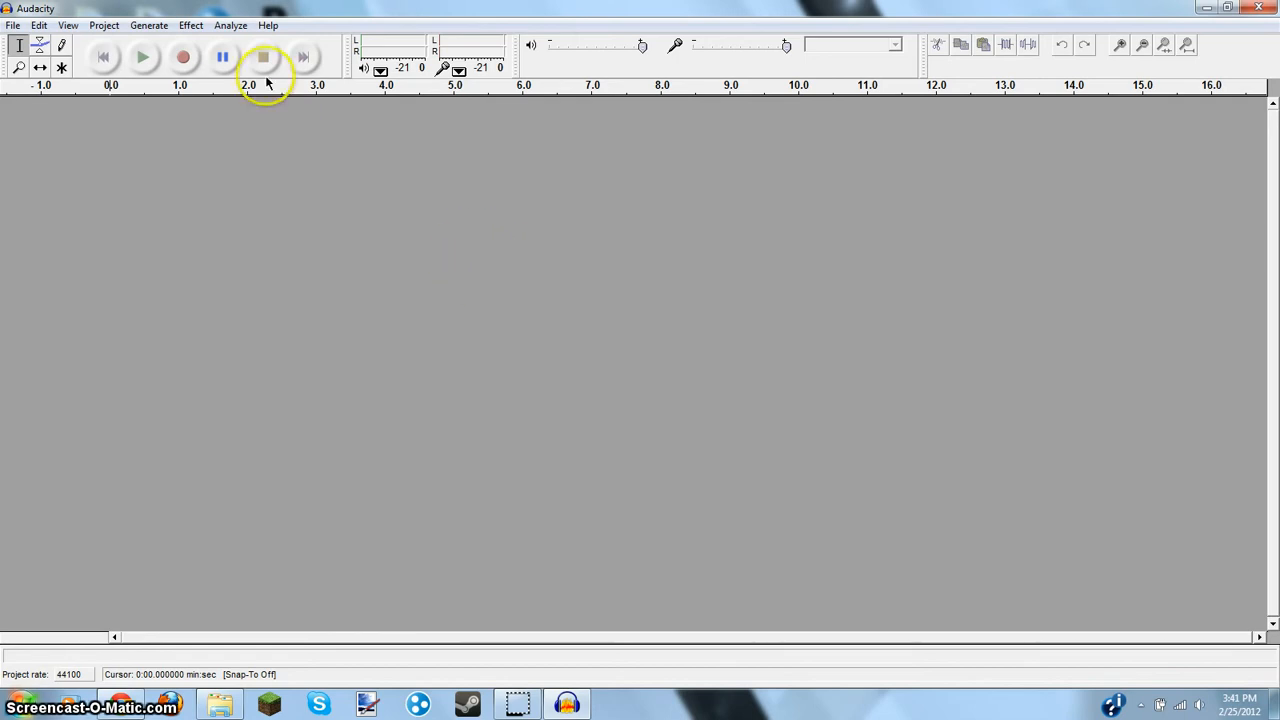
pyautogui.click(263, 57)
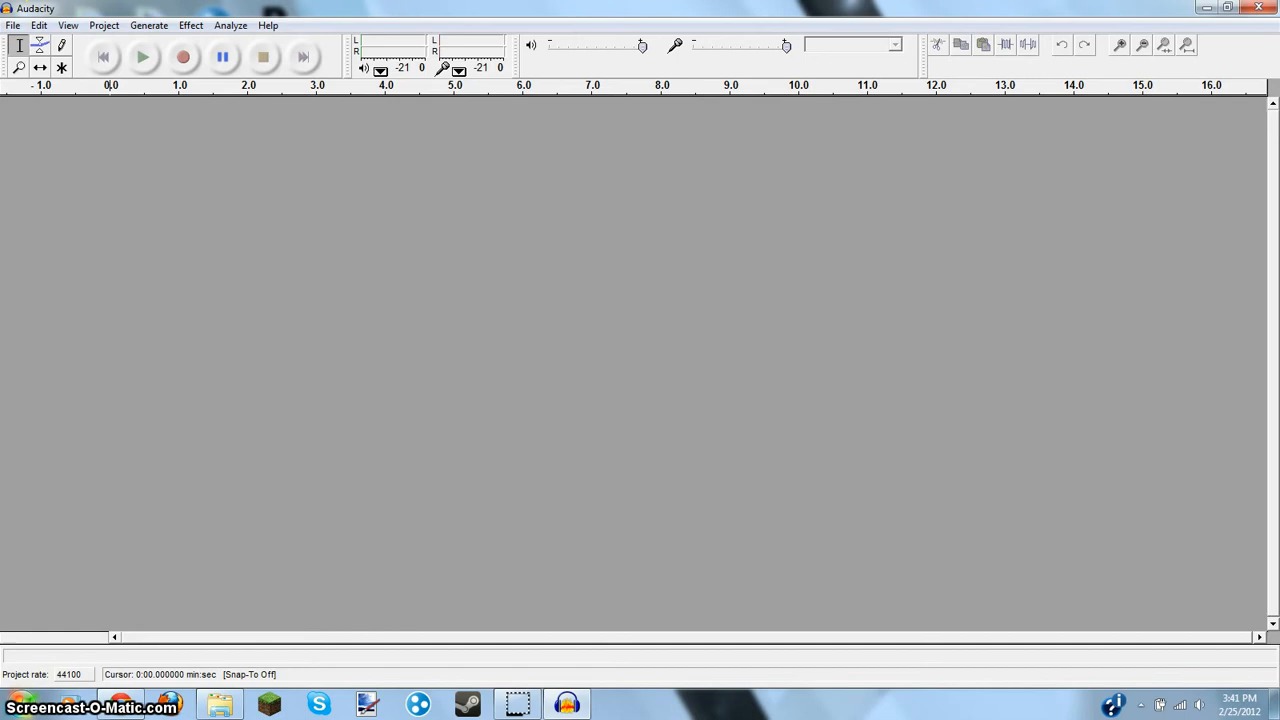
pyautogui.click(183, 57)
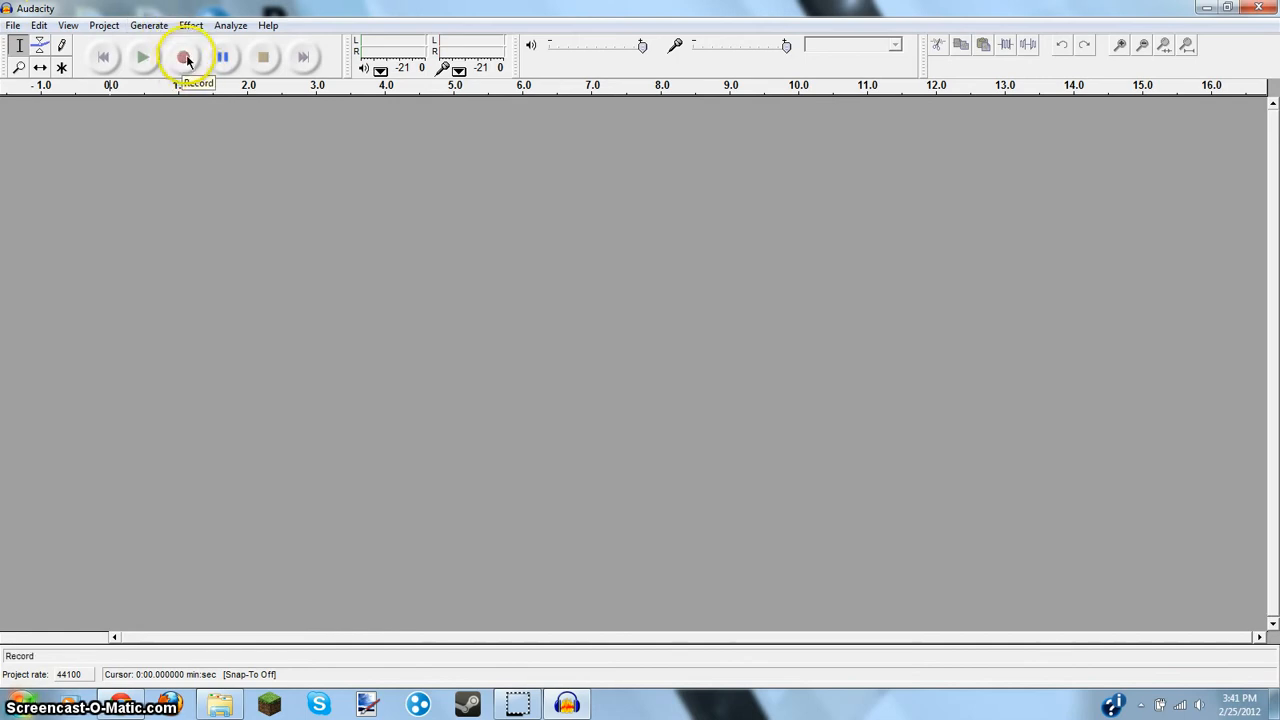
pyautogui.click(15, 705)
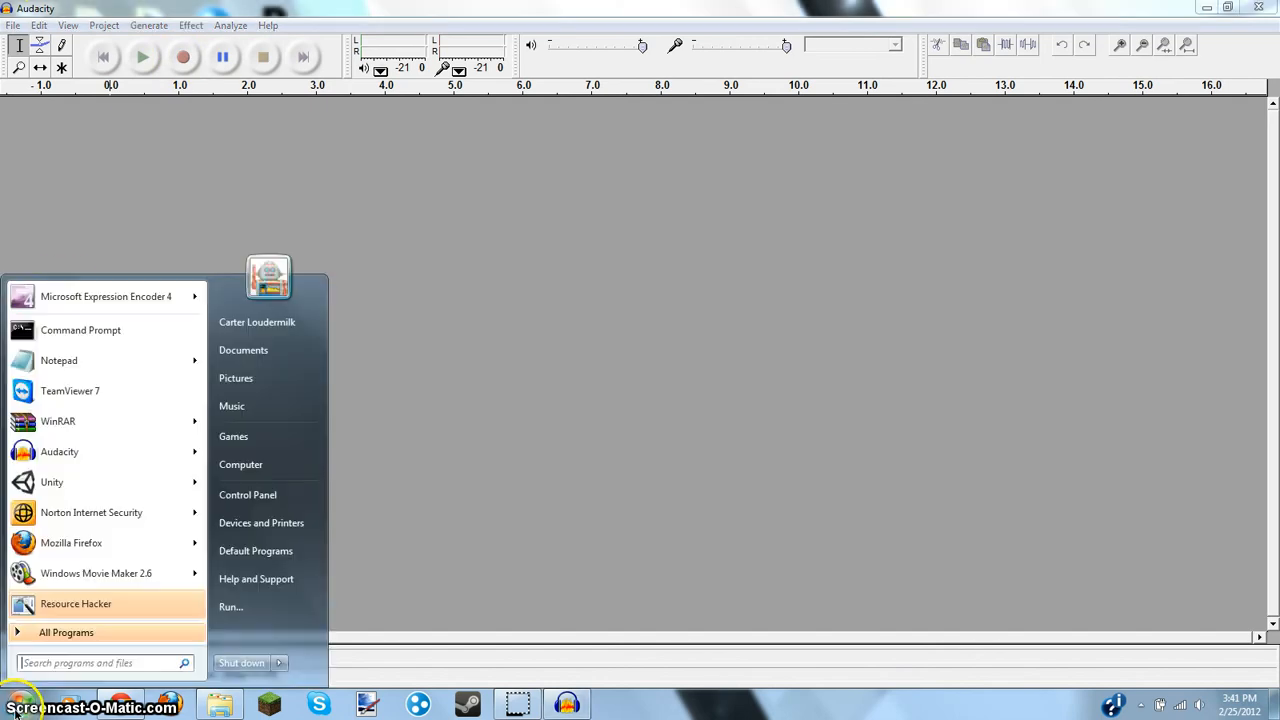
# - Open the song 'LMFAO - I'm Sexy And I Know It' from Explorer's Music library
pyautogui.click(218, 704)
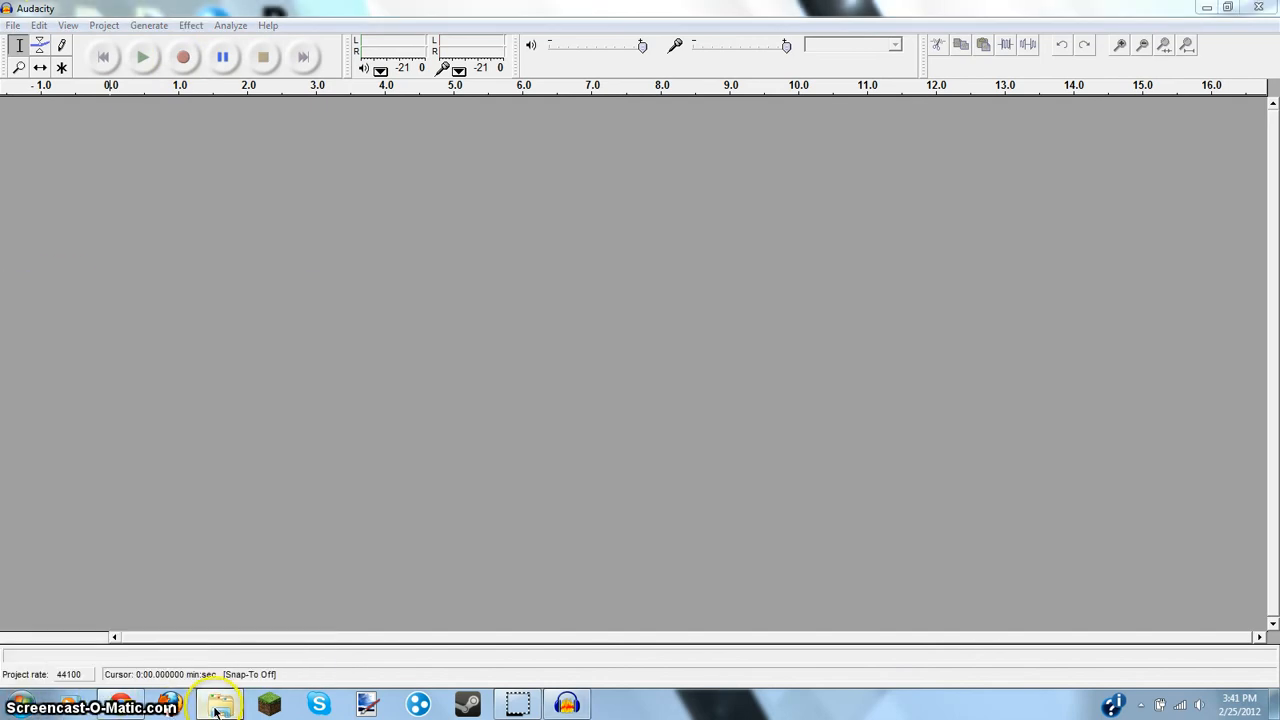
pyautogui.click(218, 704)
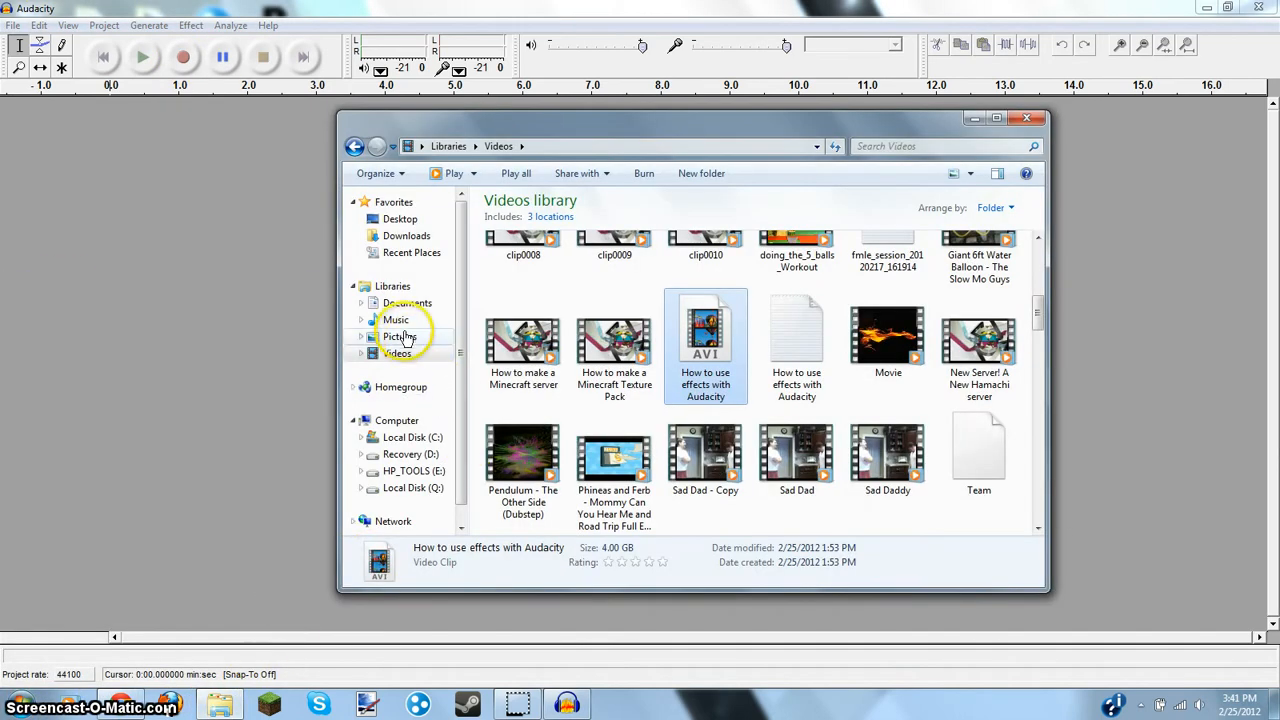
pyautogui.click(395, 319)
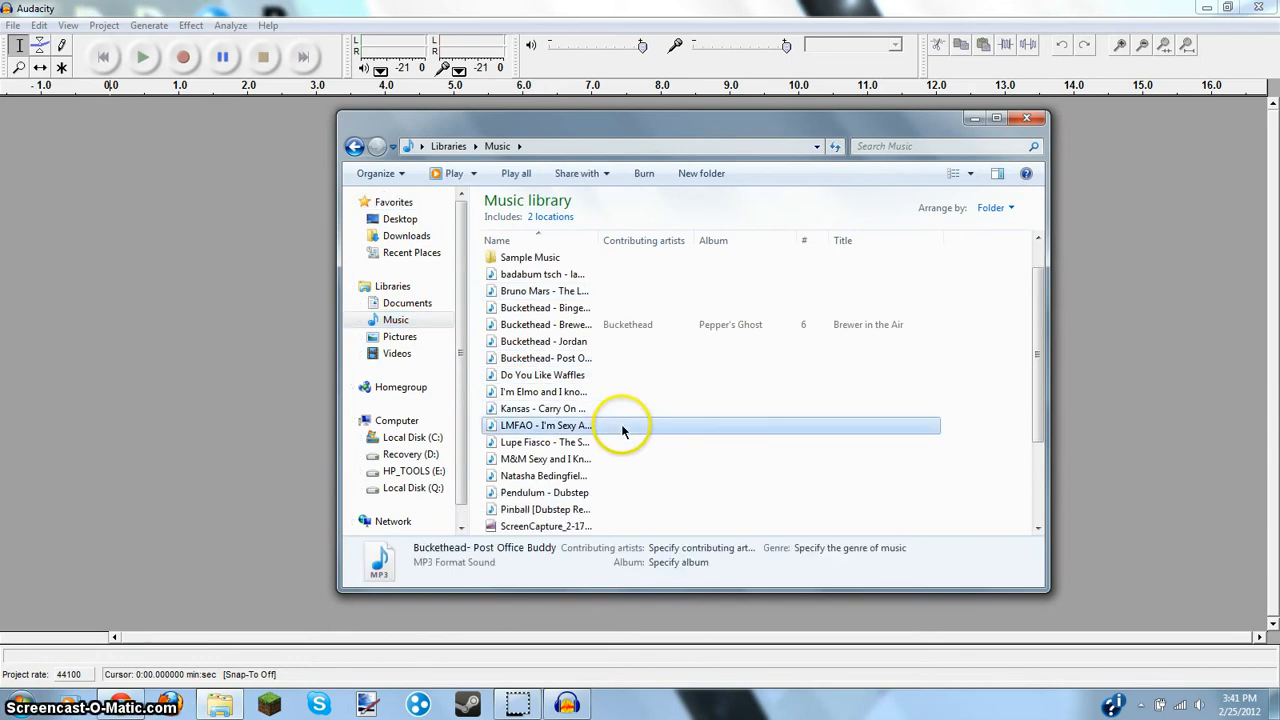
pyautogui.click(545, 425)
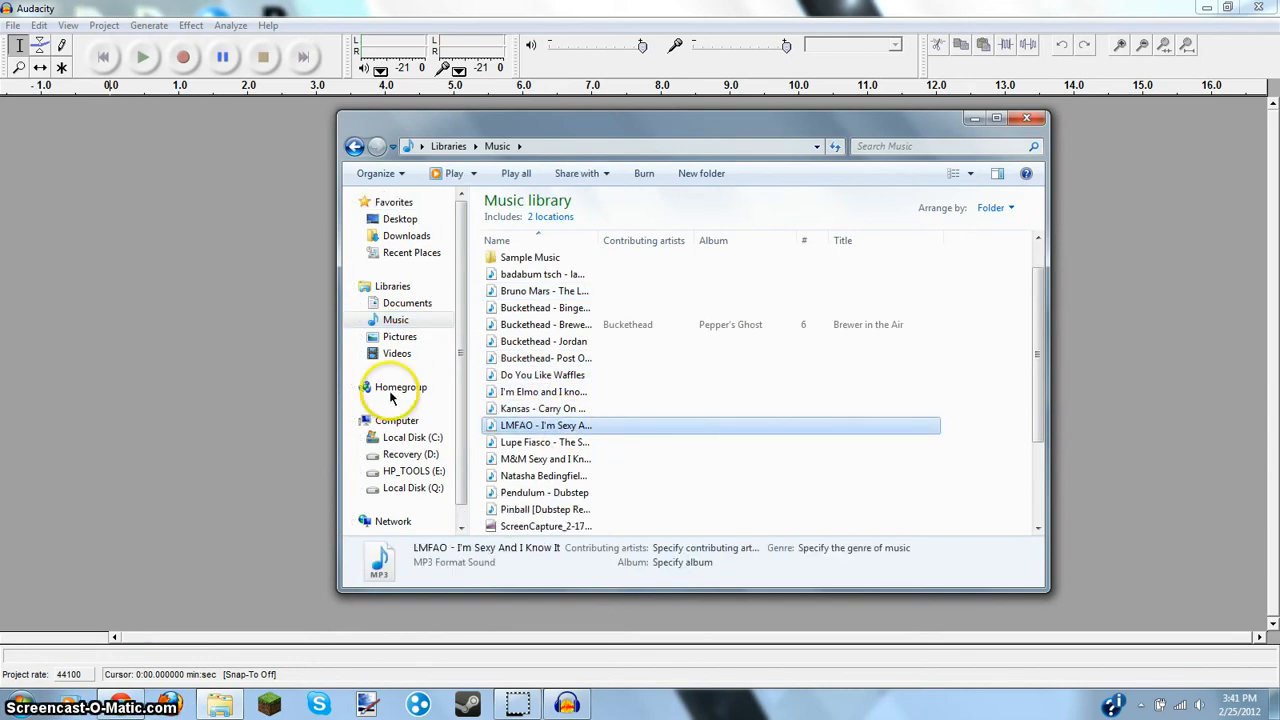
pyautogui.doubleClick(546, 425)
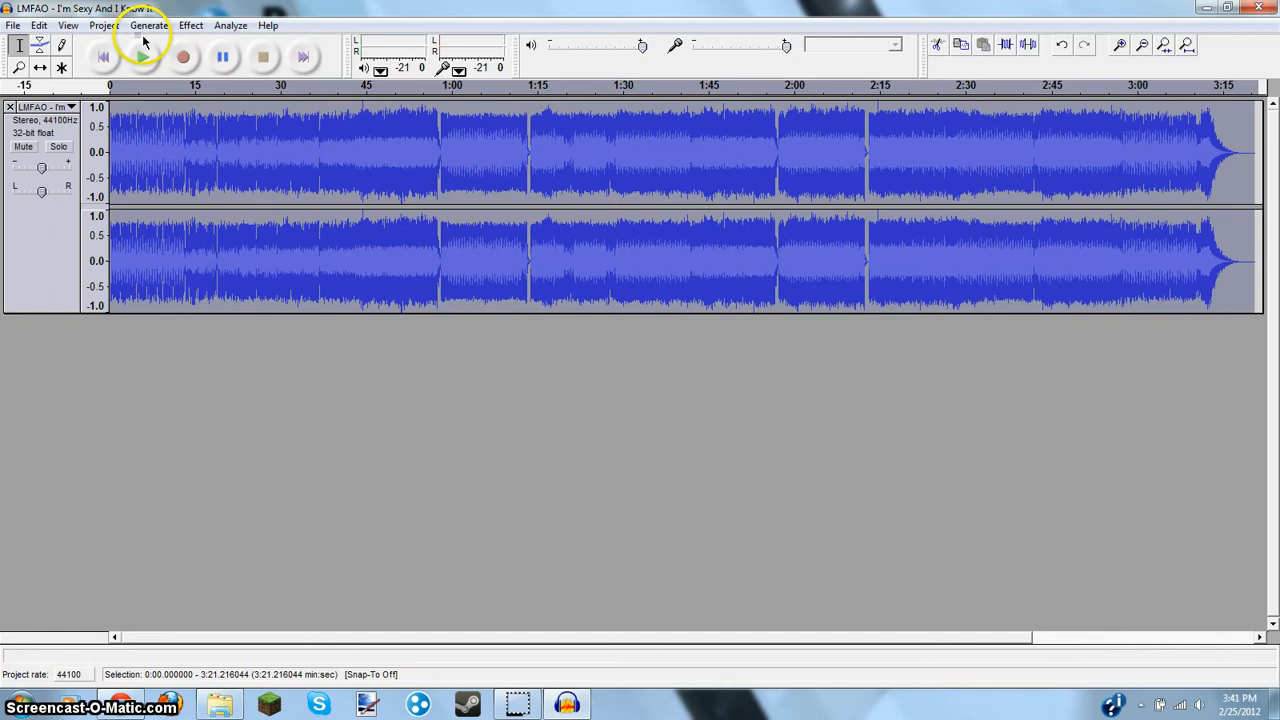
# - Open the Effect menu over the loaded LMFAO song
pyautogui.click(190, 25)
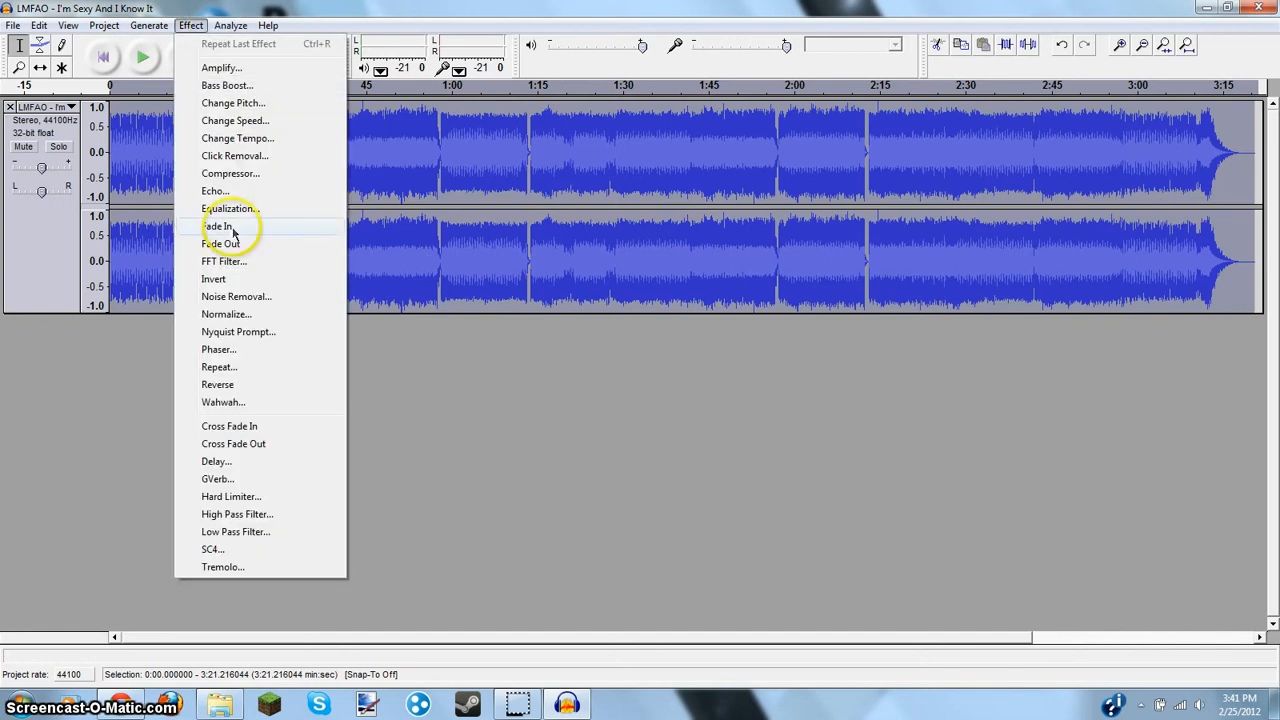
pyautogui.moveTo(260, 107)
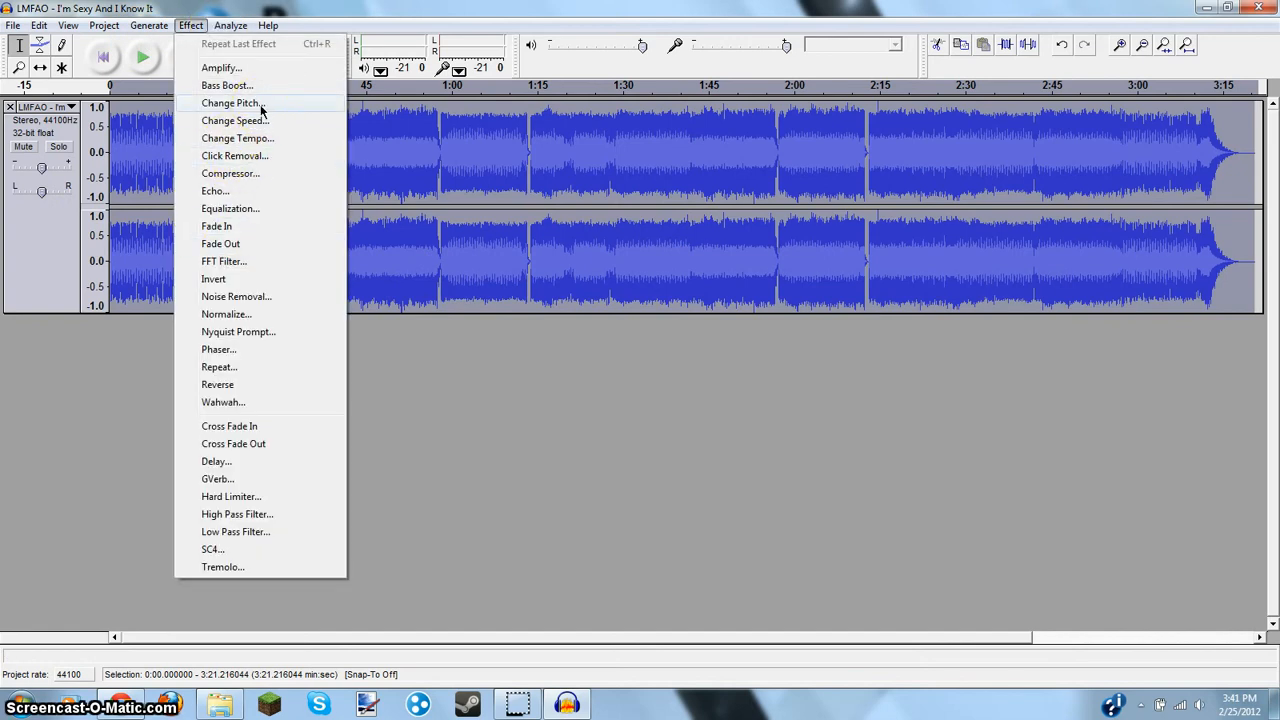
# - Lower the song's pitch by 47 percent, about 11 semitones, using Change Pitch
pyautogui.click(232, 103)
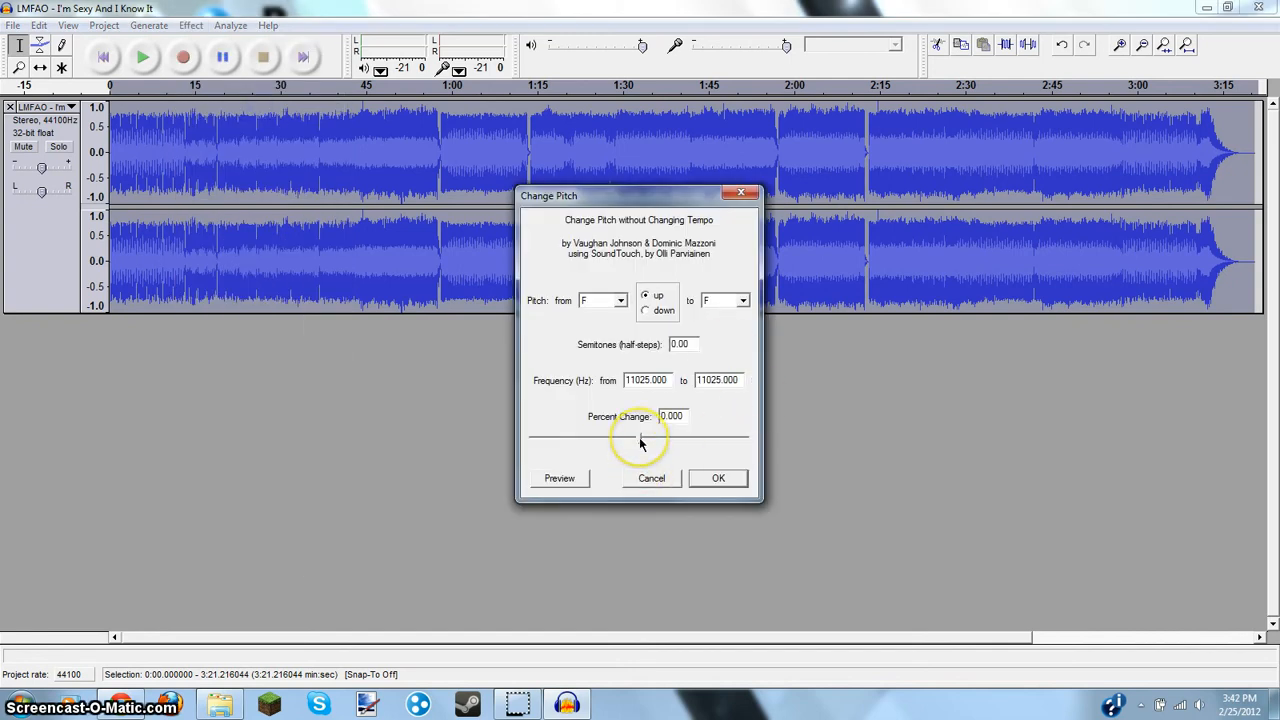
pyautogui.moveTo(640, 435); pyautogui.dragTo(595, 435)
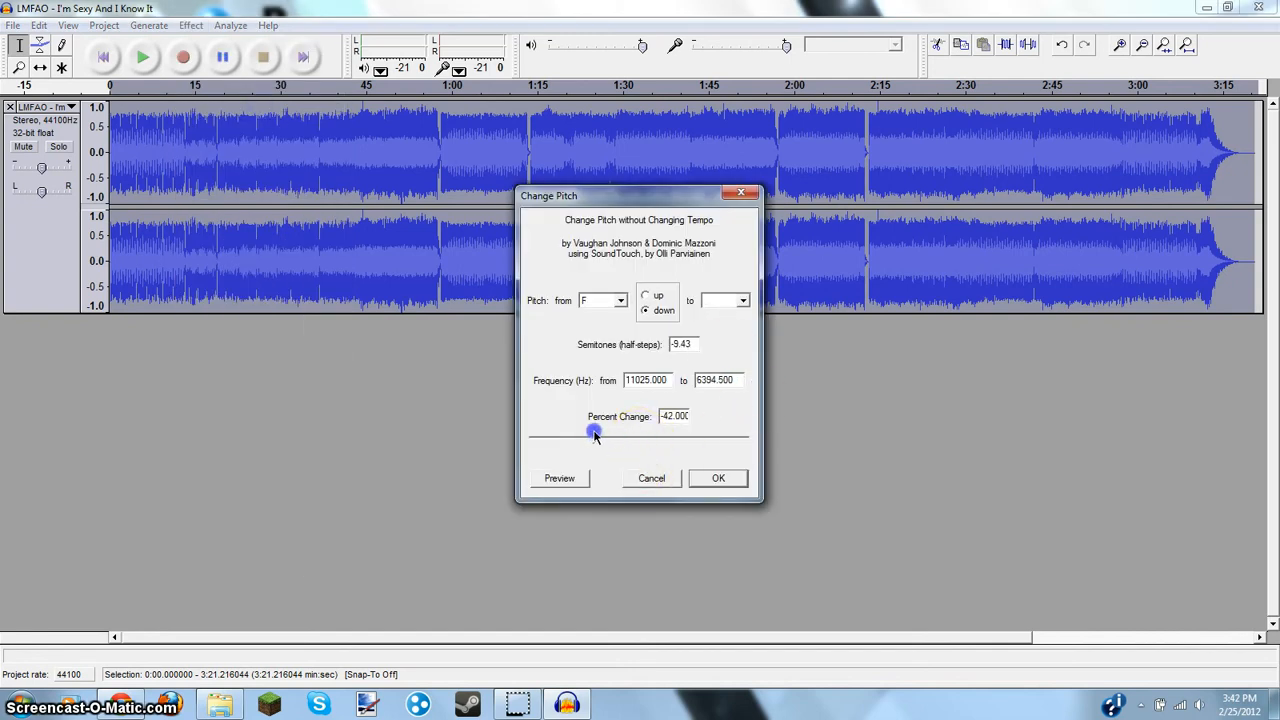
pyautogui.moveTo(595, 432); pyautogui.dragTo(588, 437)
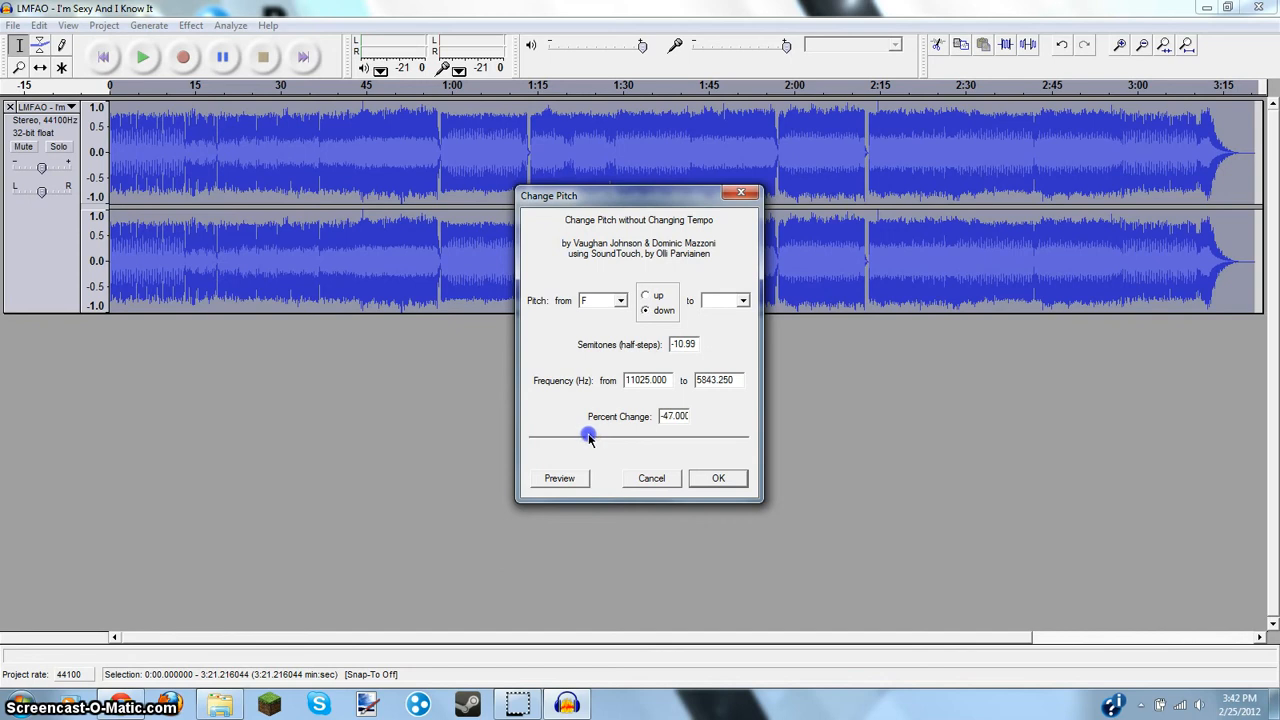
pyautogui.moveTo(588, 435); pyautogui.dragTo(585, 435)
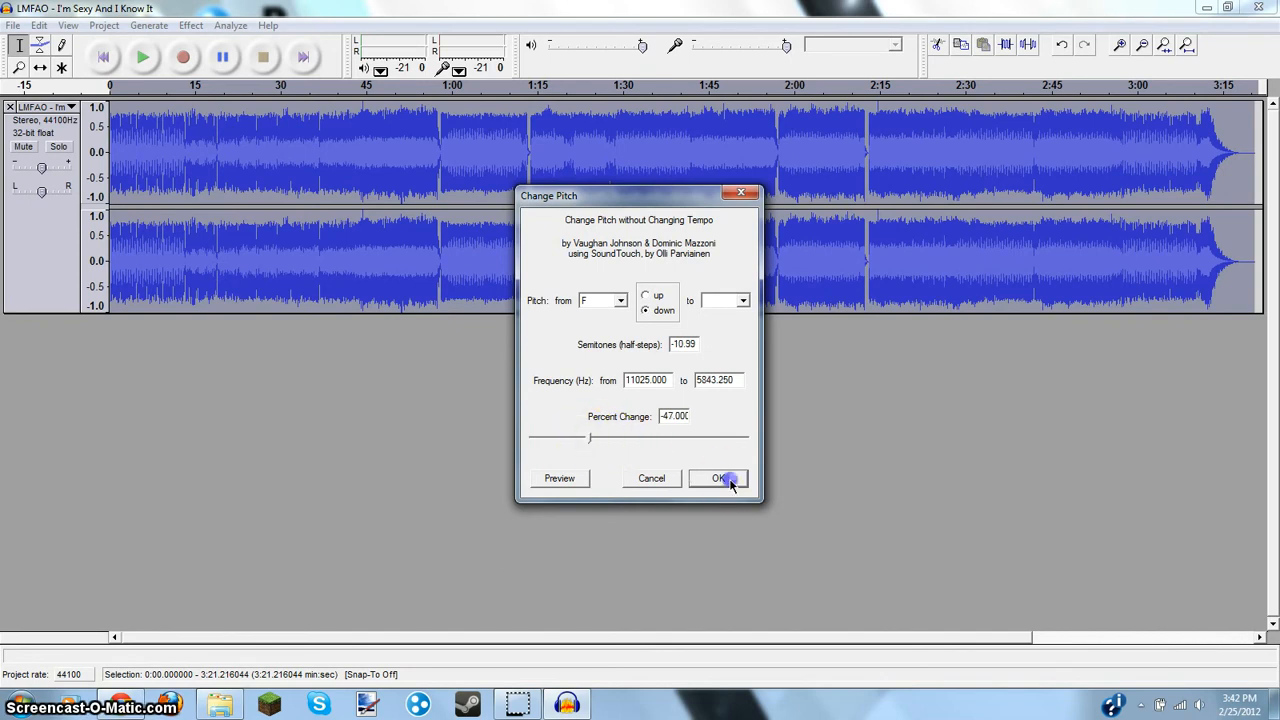
pyautogui.click(718, 478)
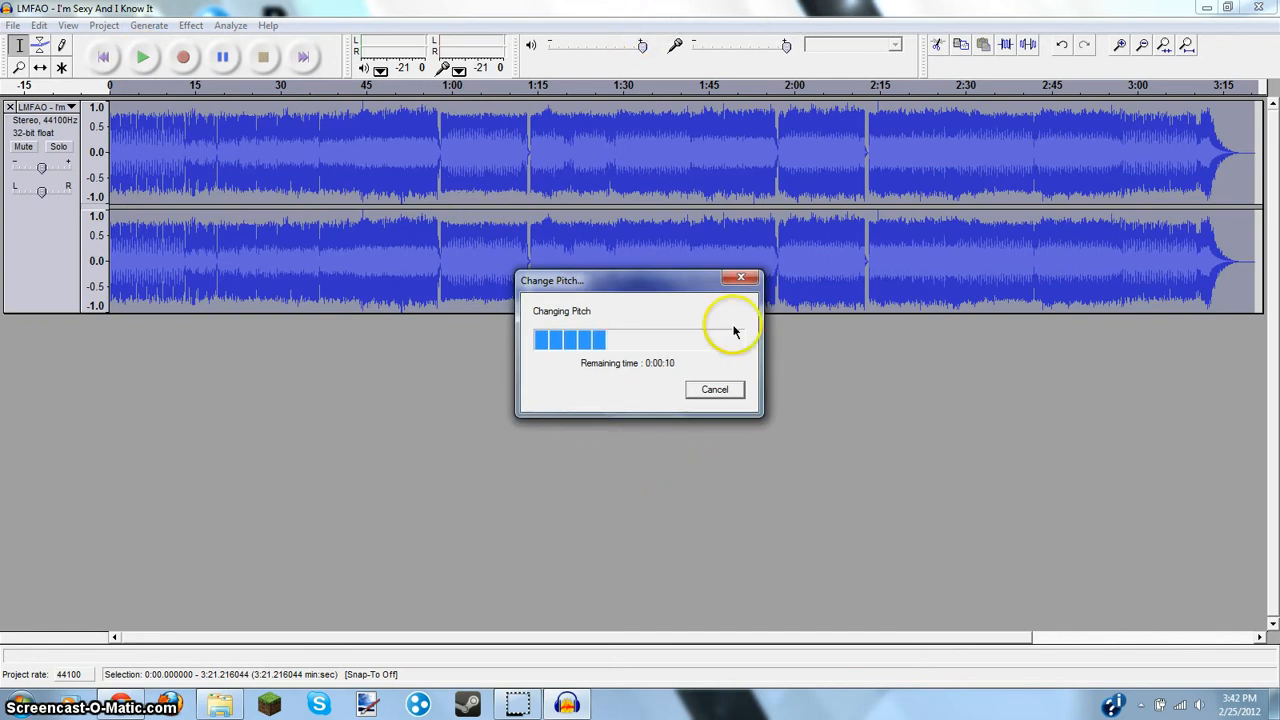
pyautogui.moveTo(897, 302)
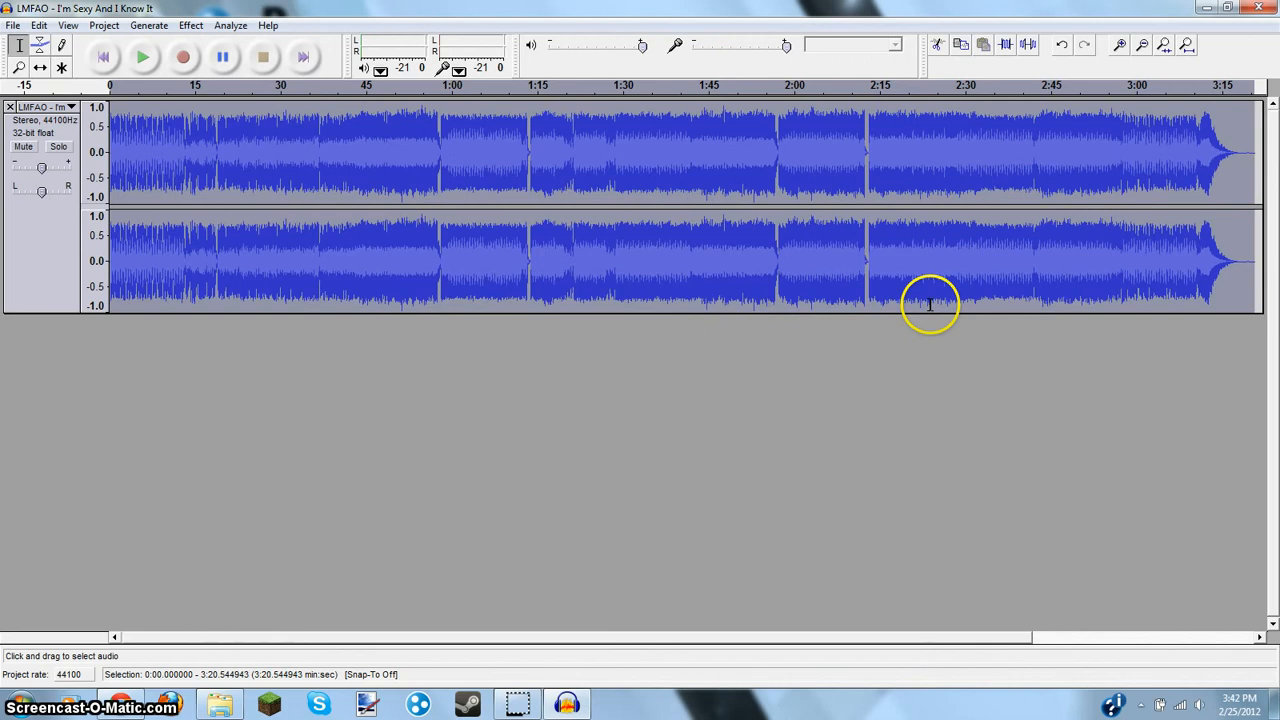
pyautogui.click(183, 56)
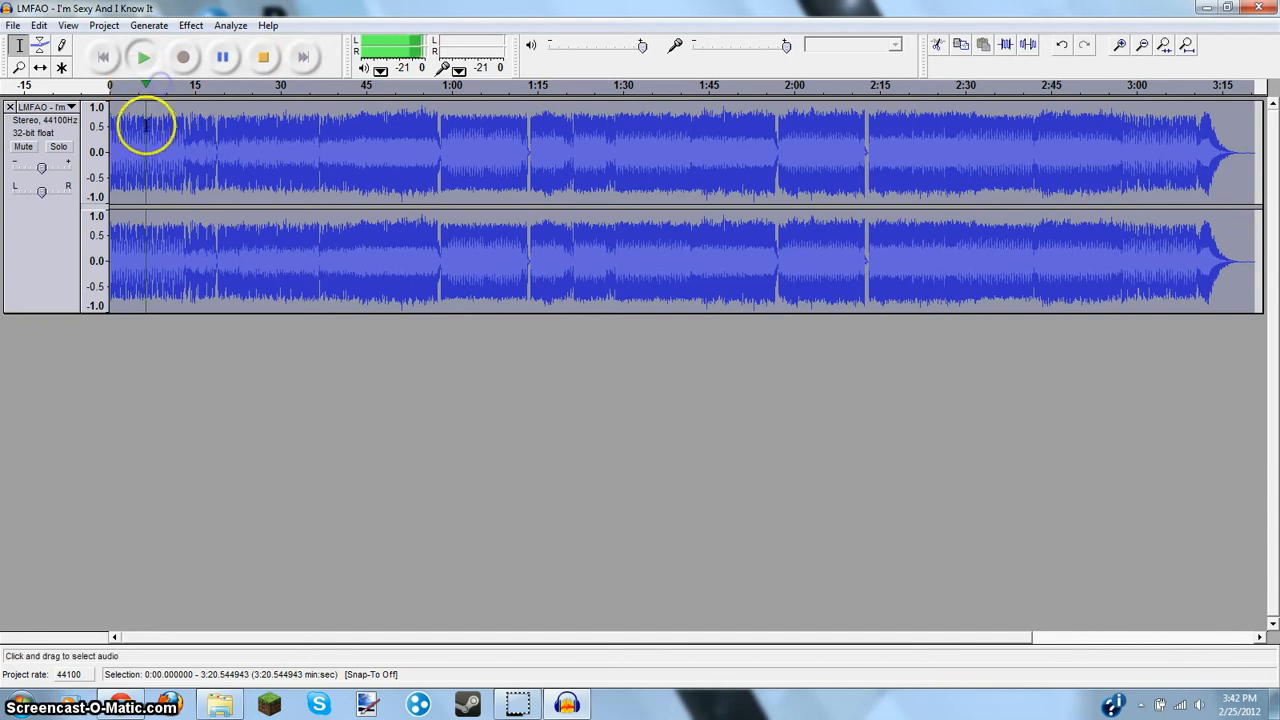
pyautogui.click(222, 57)
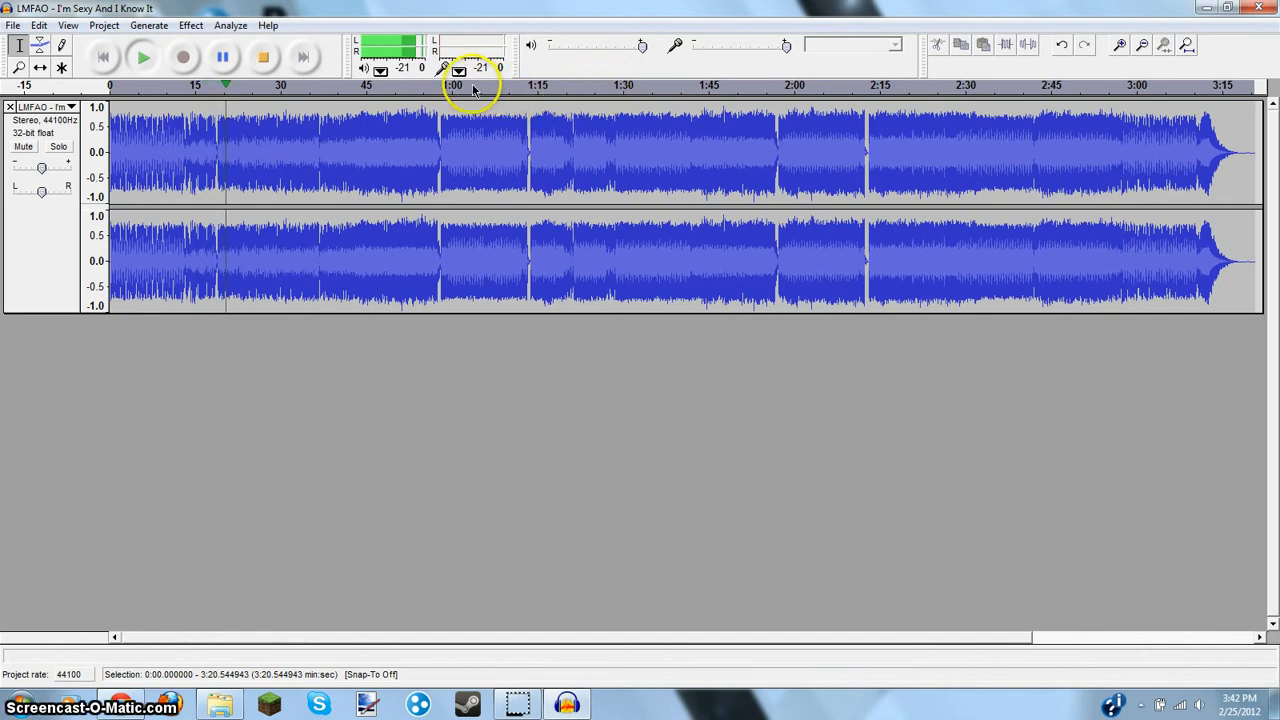
pyautogui.moveTo(468, 70)
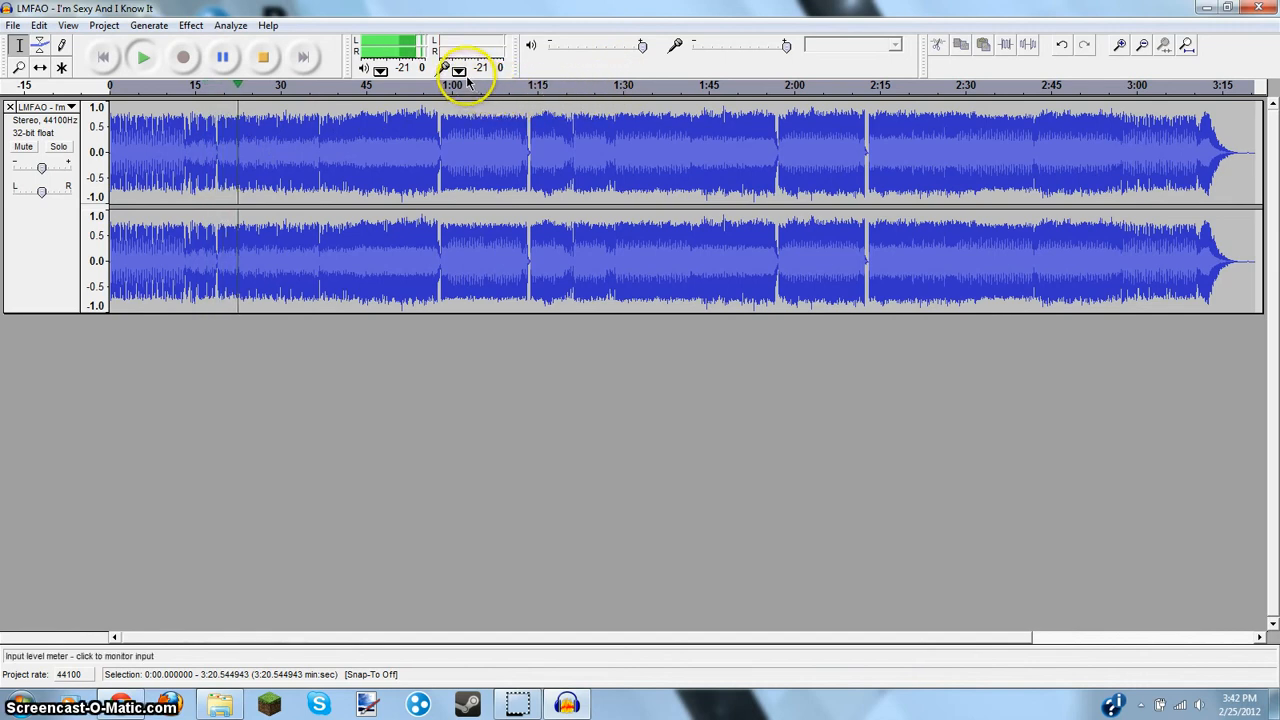
pyautogui.click(263, 57)
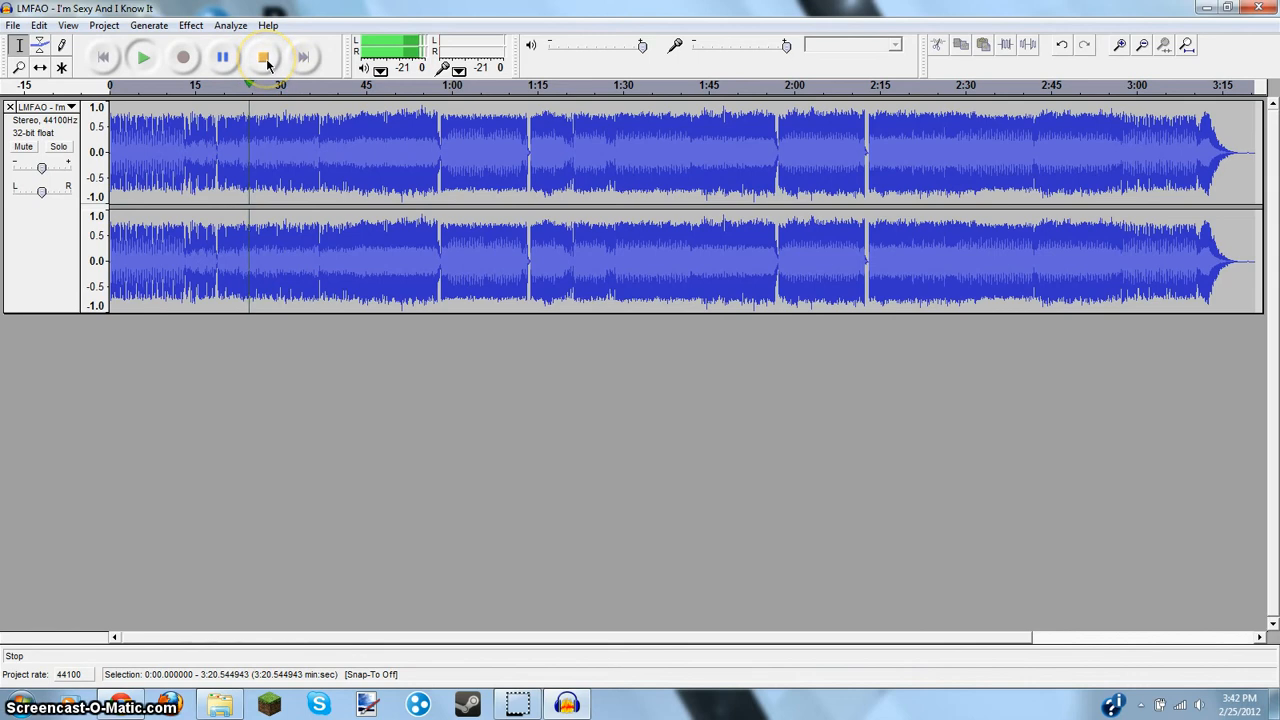
pyautogui.click(263, 57)
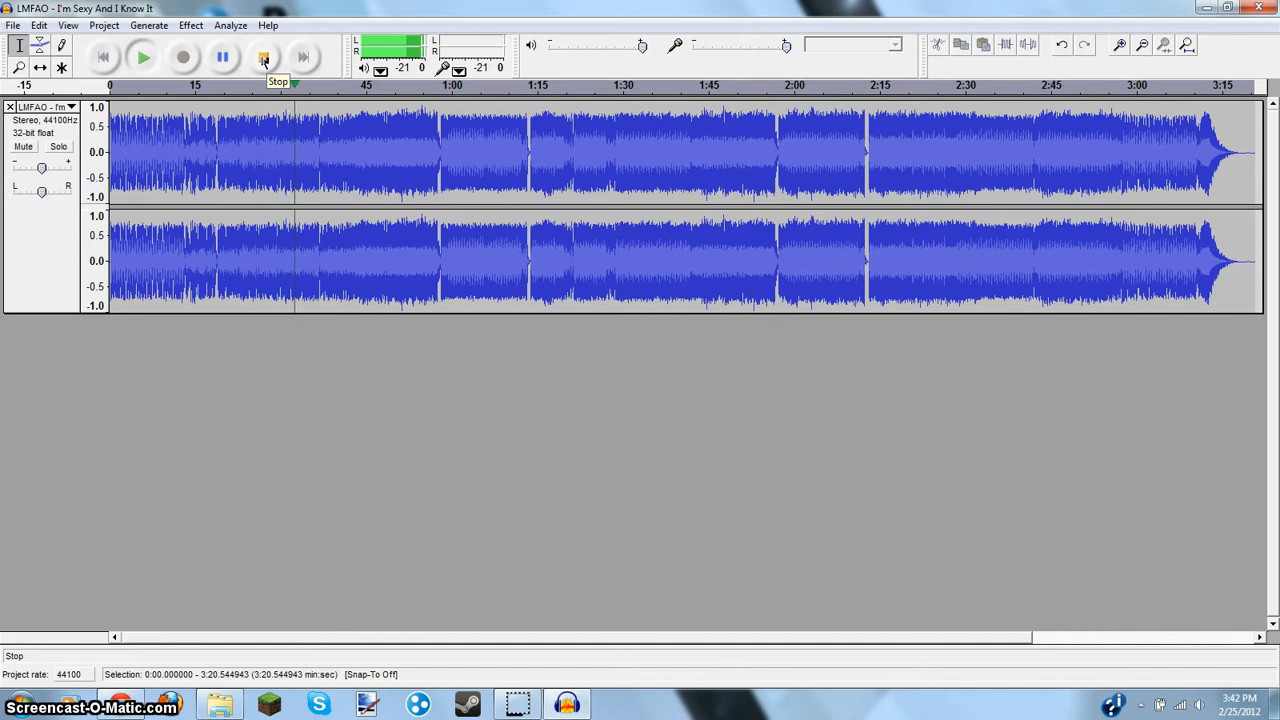
pyautogui.click(263, 57)
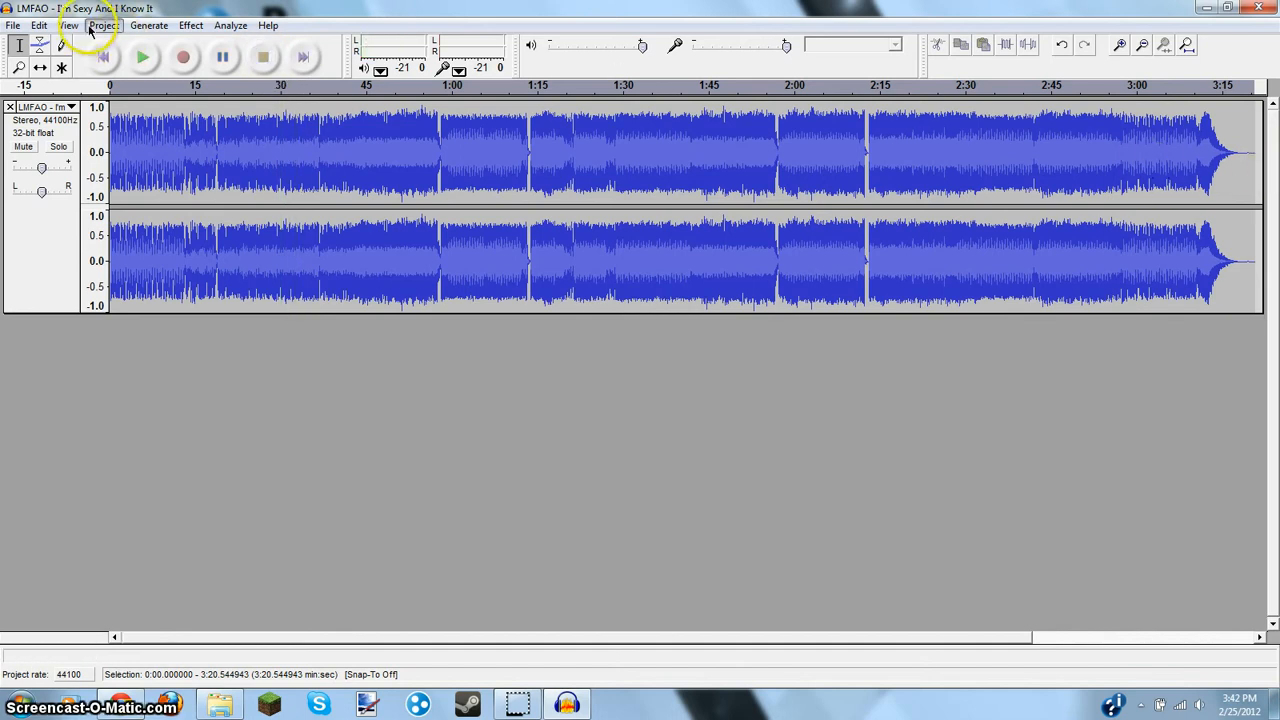
# - Select the song and raise its pitch 47 percent, F to B, with Change Pitch
pyautogui.click(60, 46)
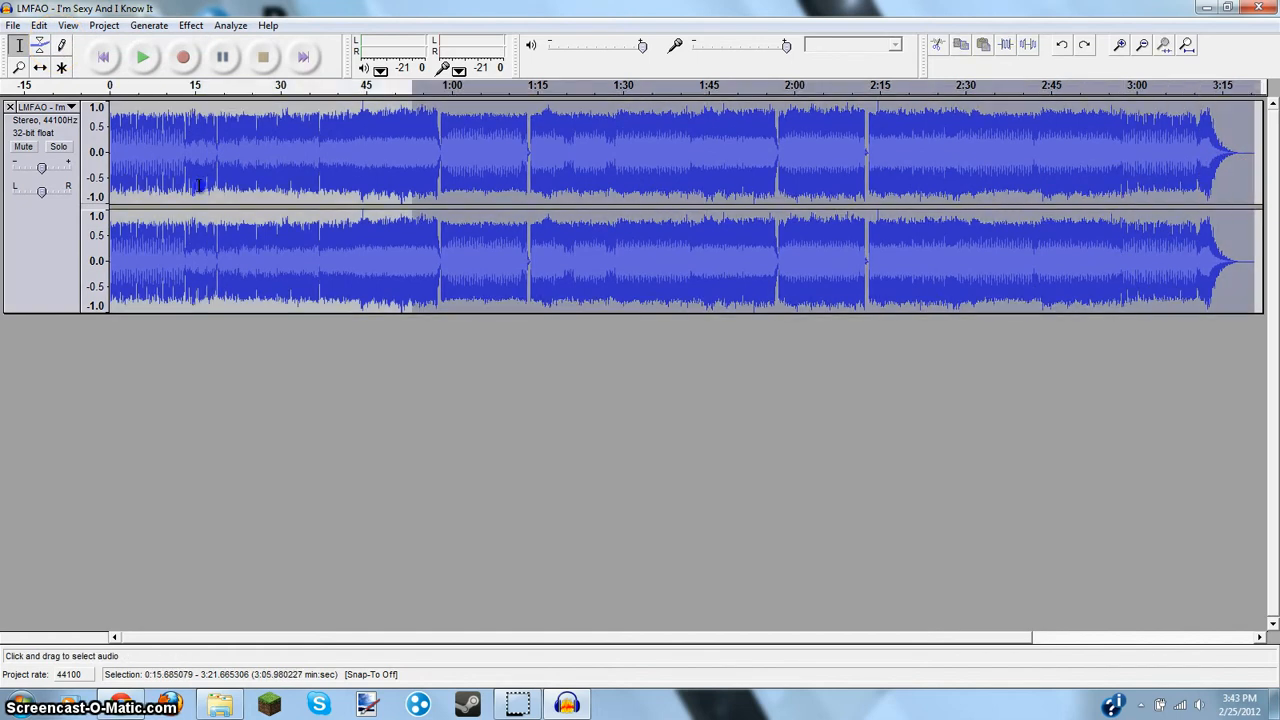
pyautogui.click(190, 25)
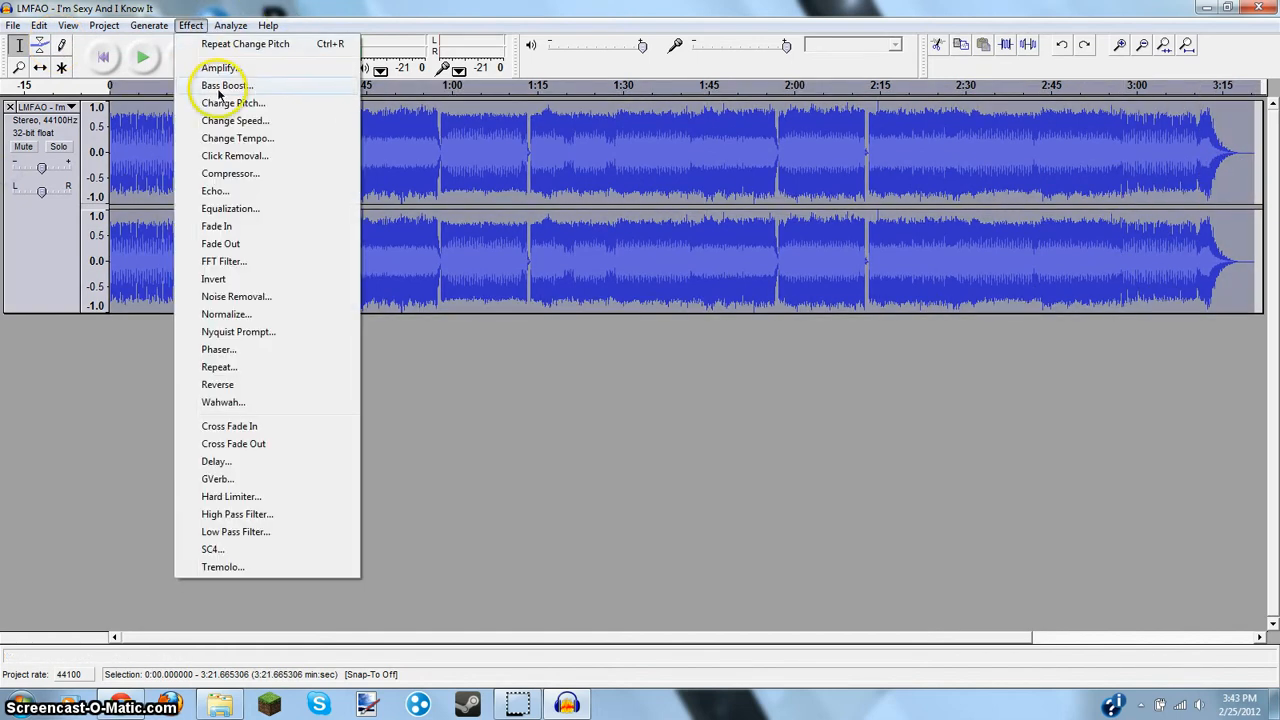
pyautogui.click(232, 103)
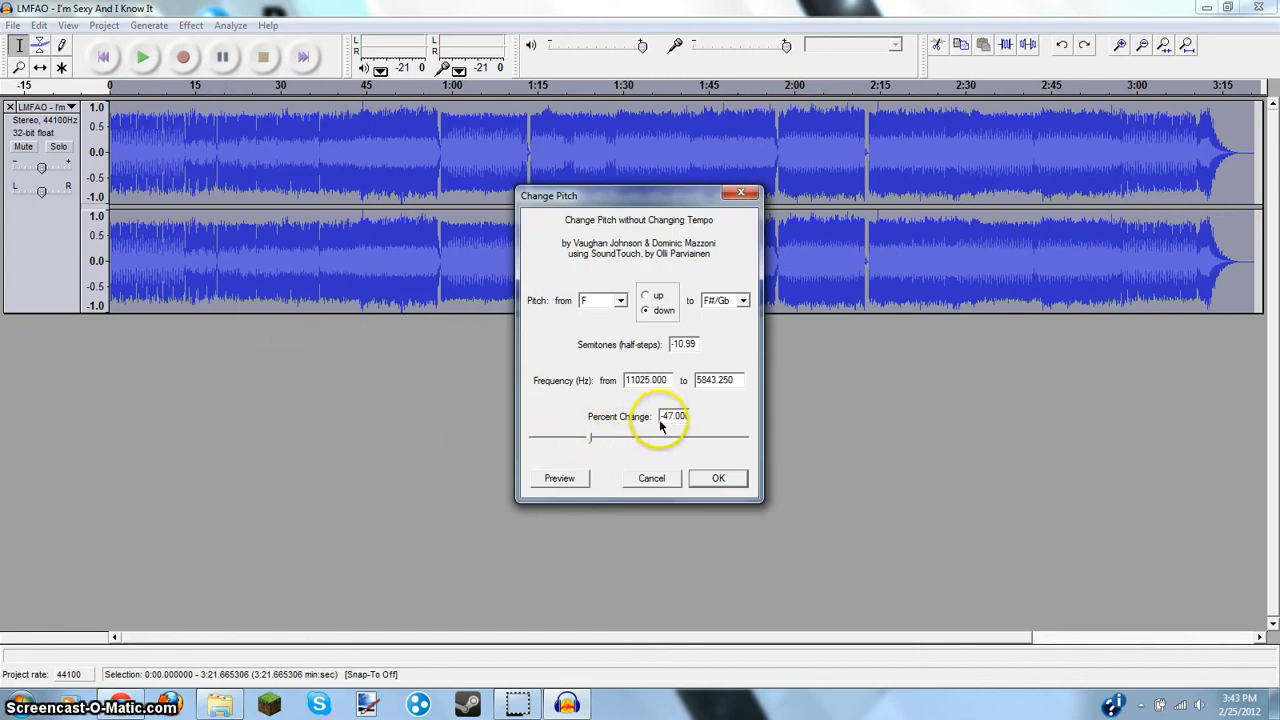
pyautogui.moveTo(685, 472)
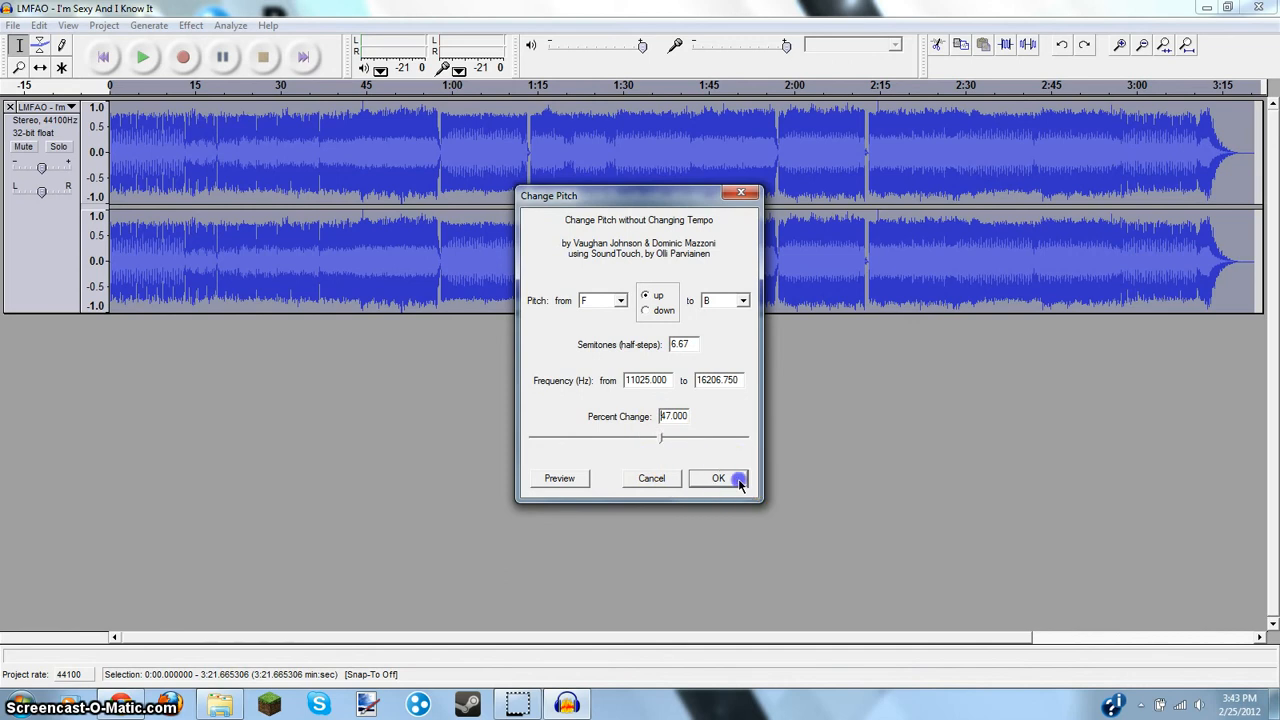
pyautogui.click(718, 478)
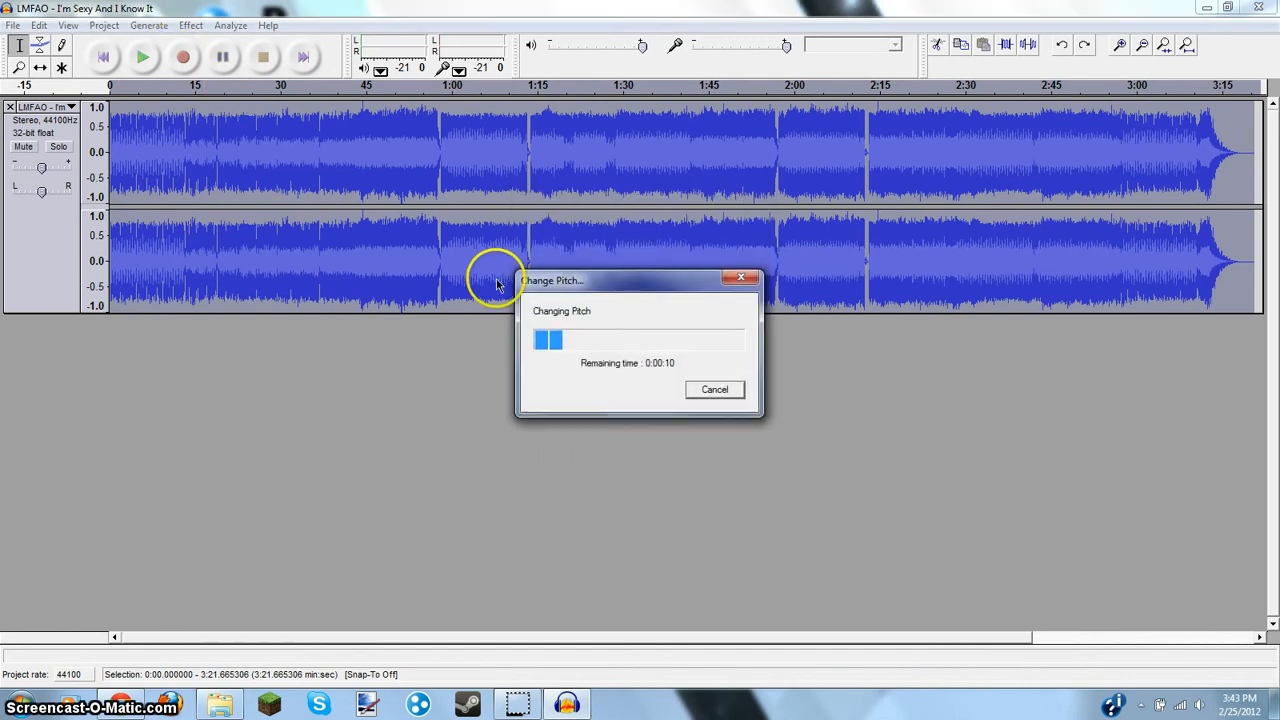
pyautogui.moveTo(758, 323)
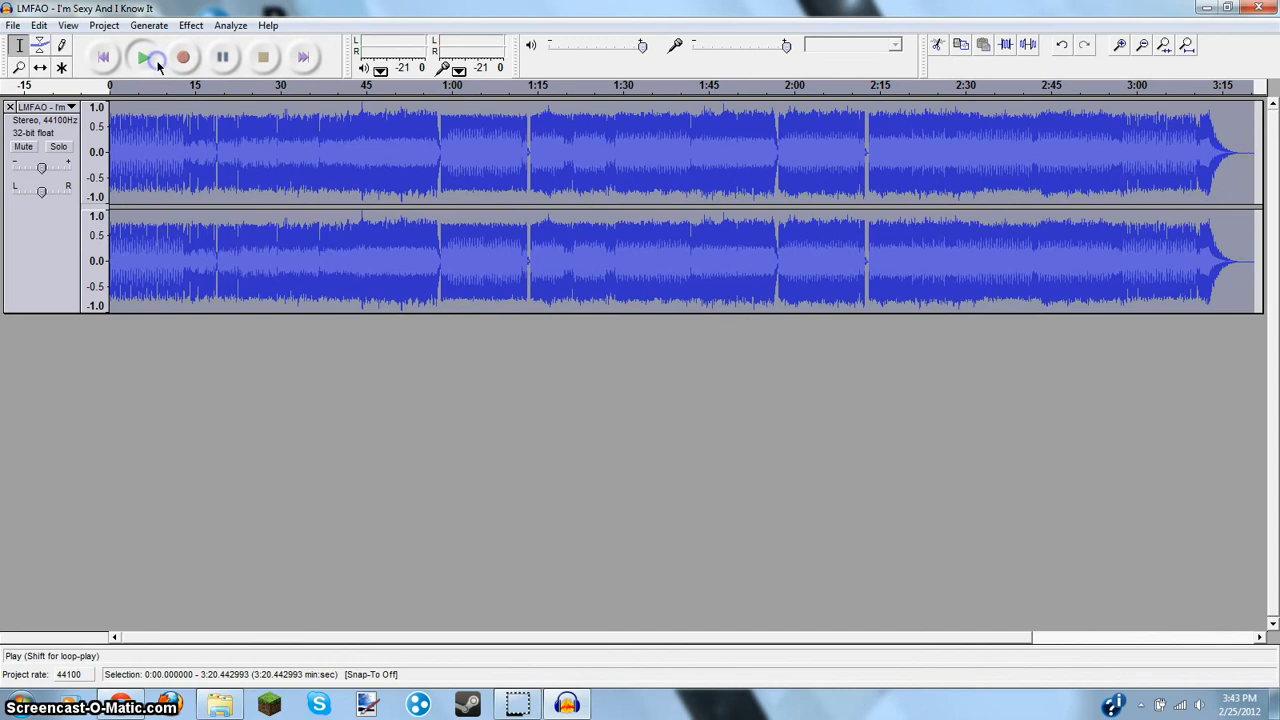
# - Listen to the pitched-up song, then bring up the Effect menu again
pyautogui.click(143, 57)
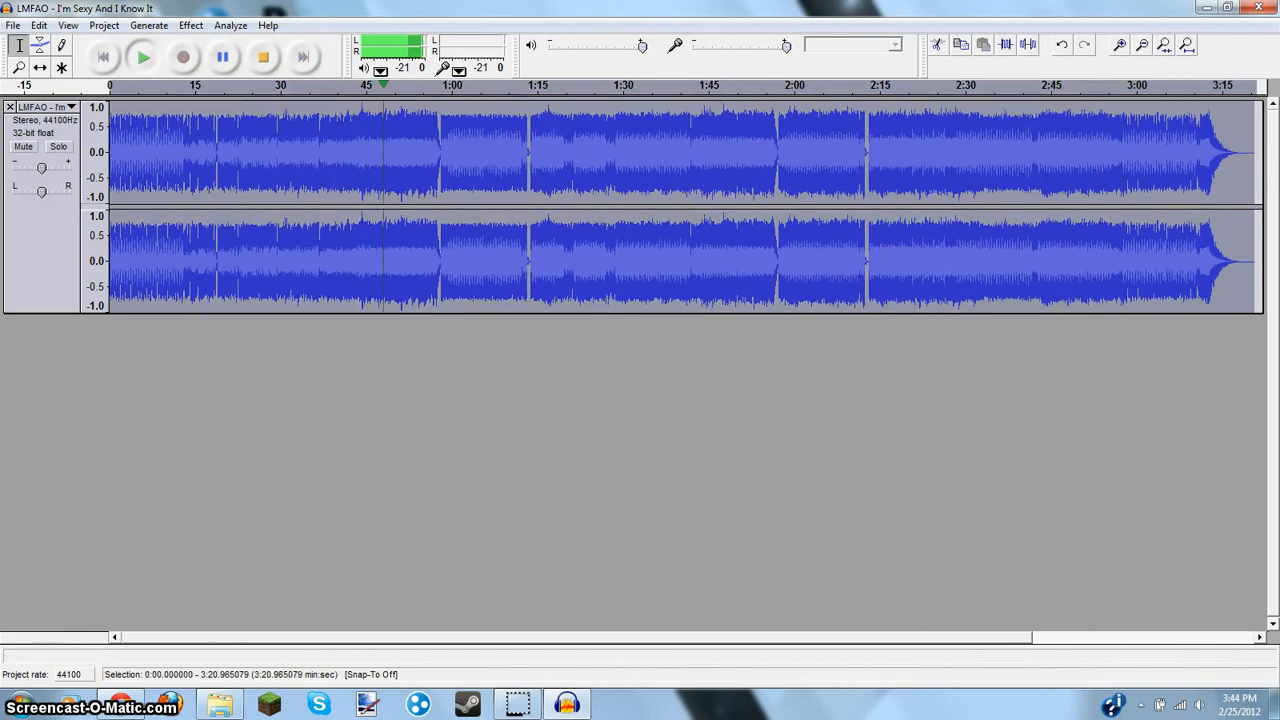
pyautogui.click(190, 25)
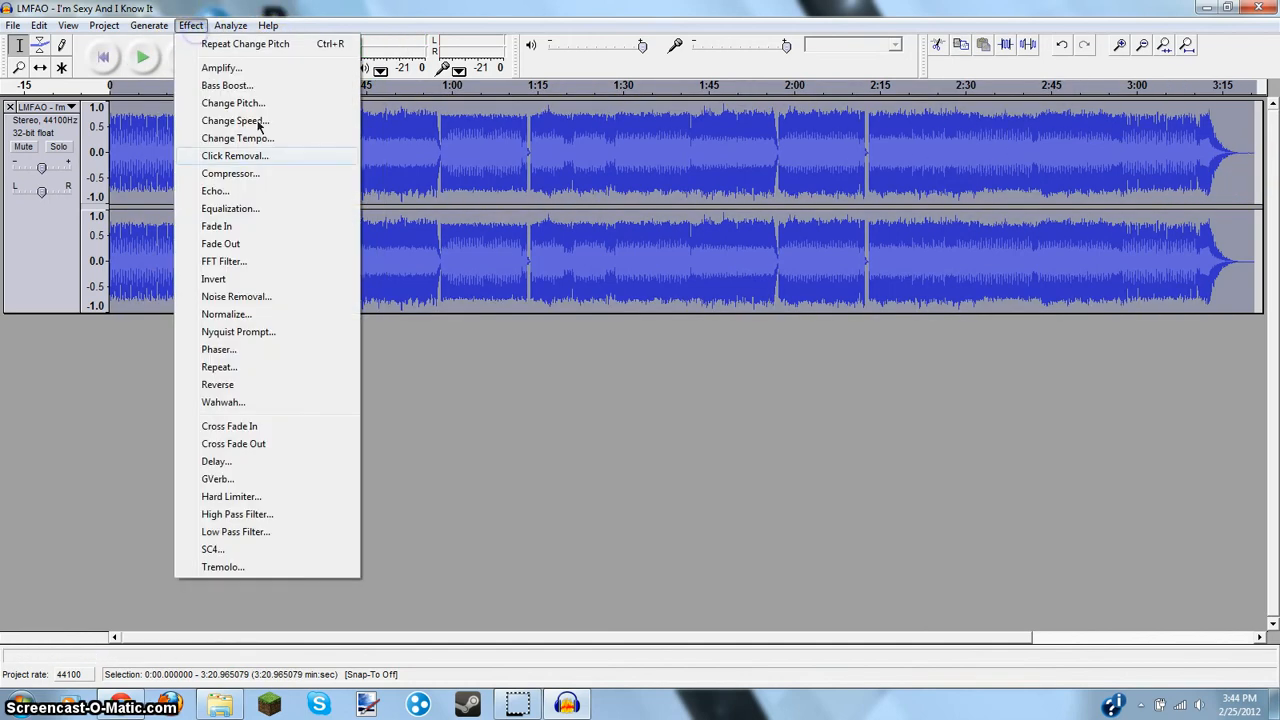
# - Apply Echo with 1.0-second delay and 0.5 decay factor to the whole song
pyautogui.click(67, 25)
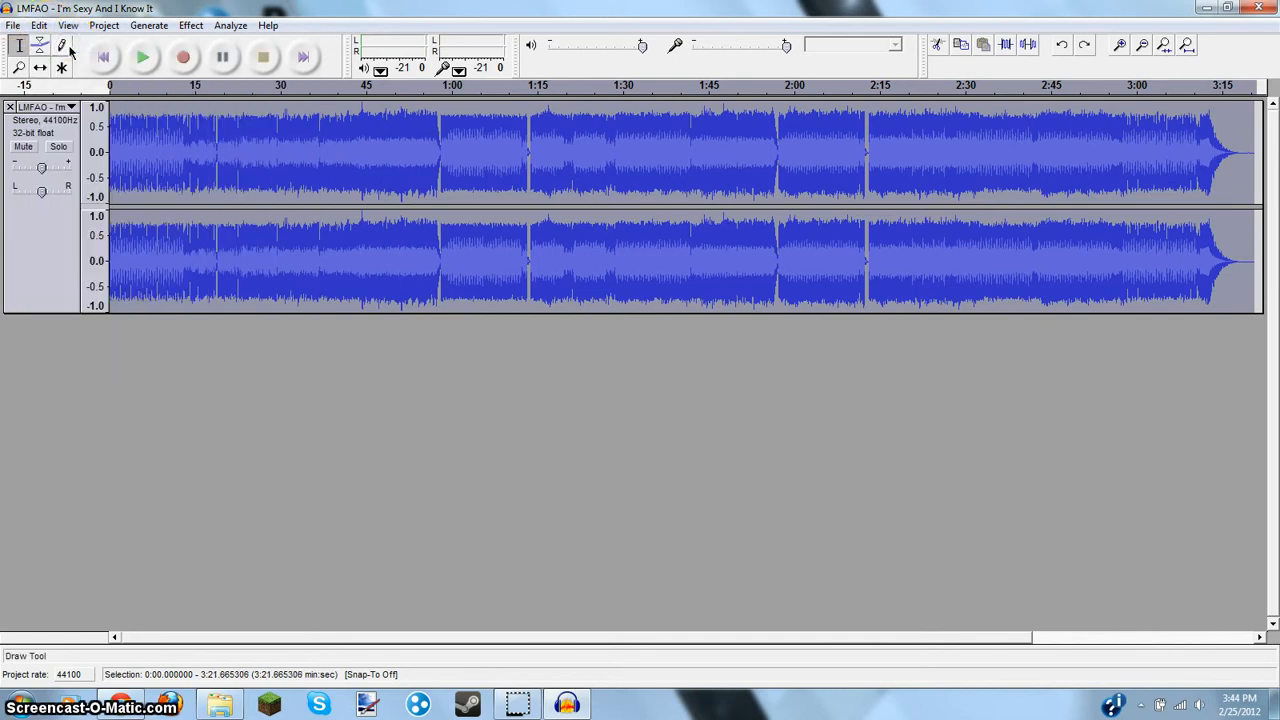
pyautogui.click(190, 25)
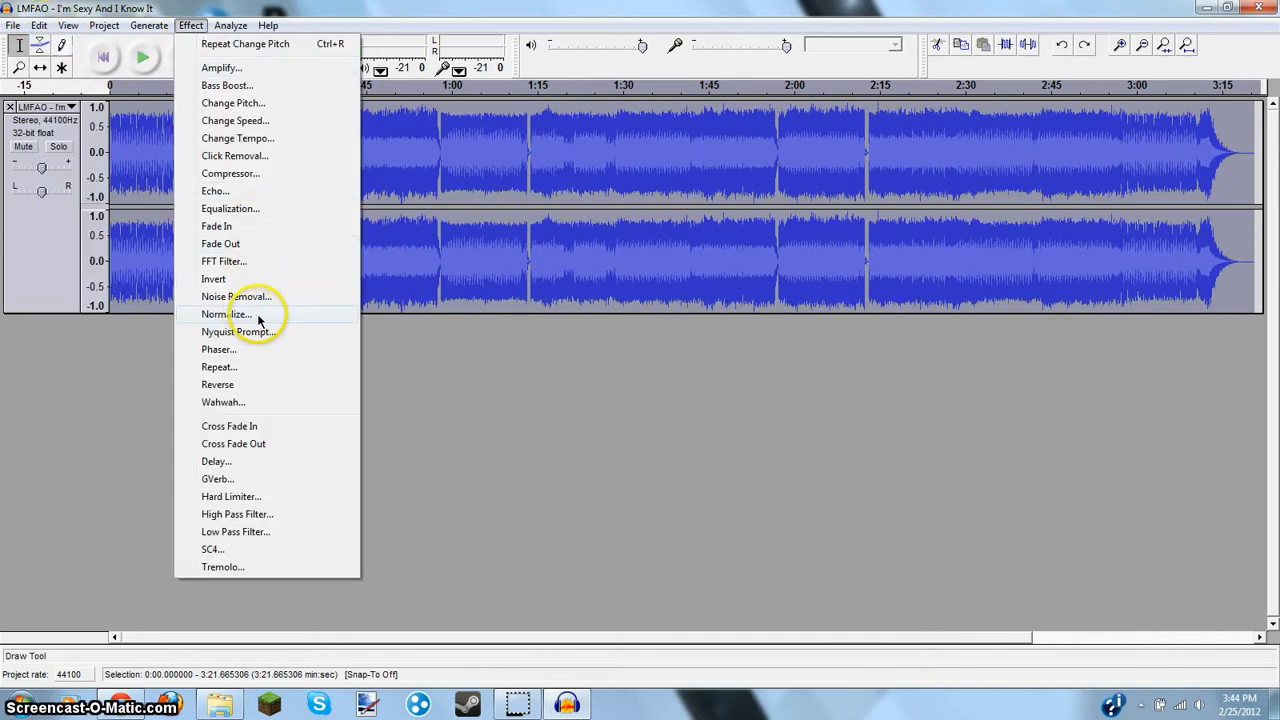
pyautogui.moveTo(215, 190)
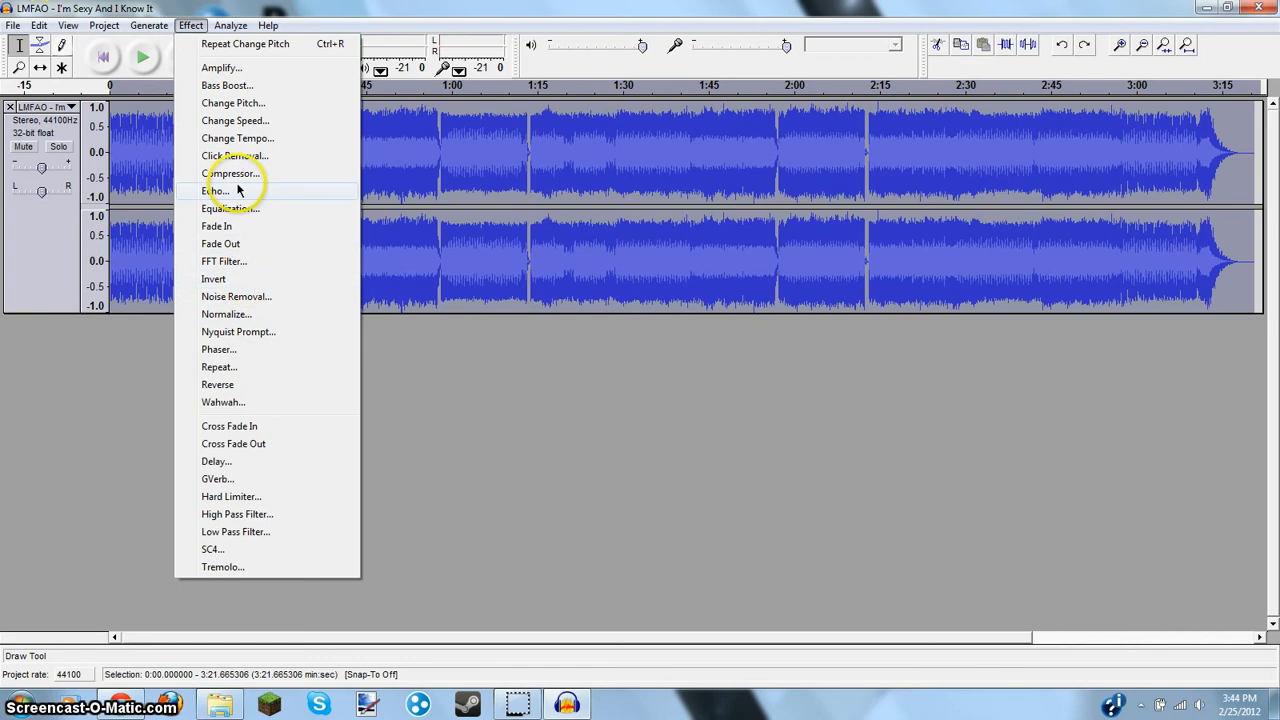
pyautogui.click(215, 190)
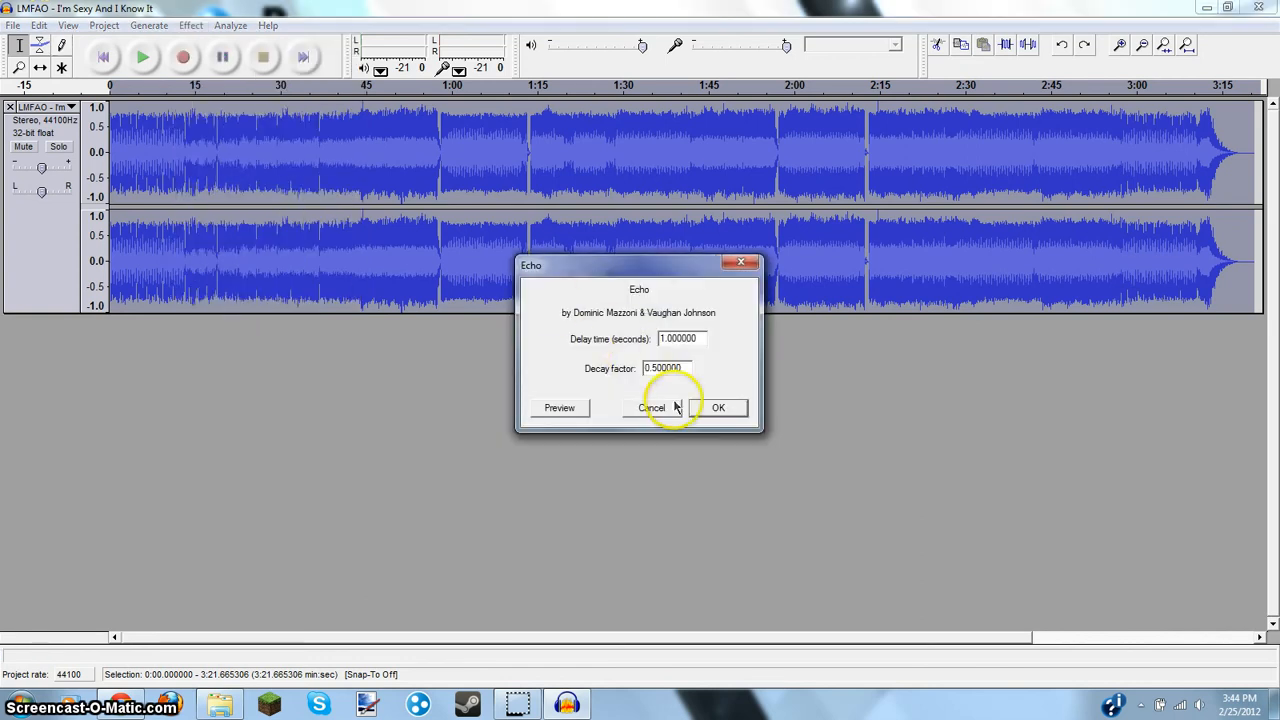
pyautogui.click(718, 407)
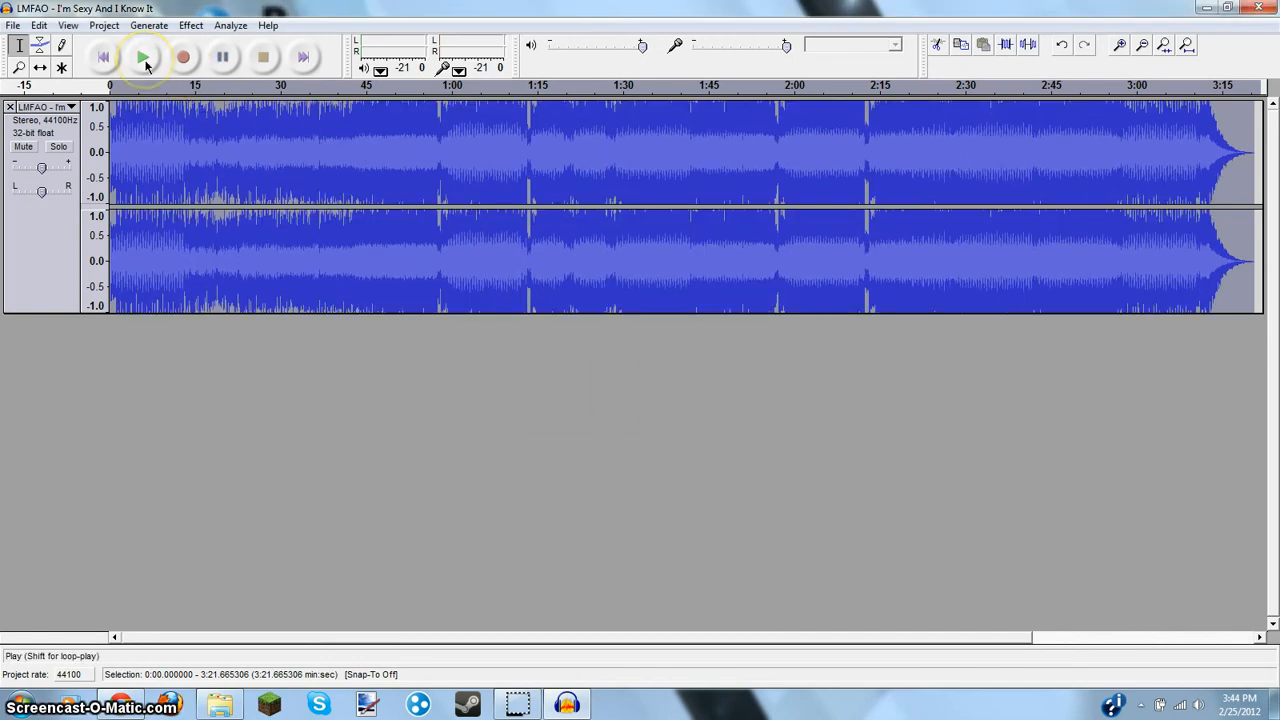
# - Play back the song with the echo applied
pyautogui.click(142, 57)
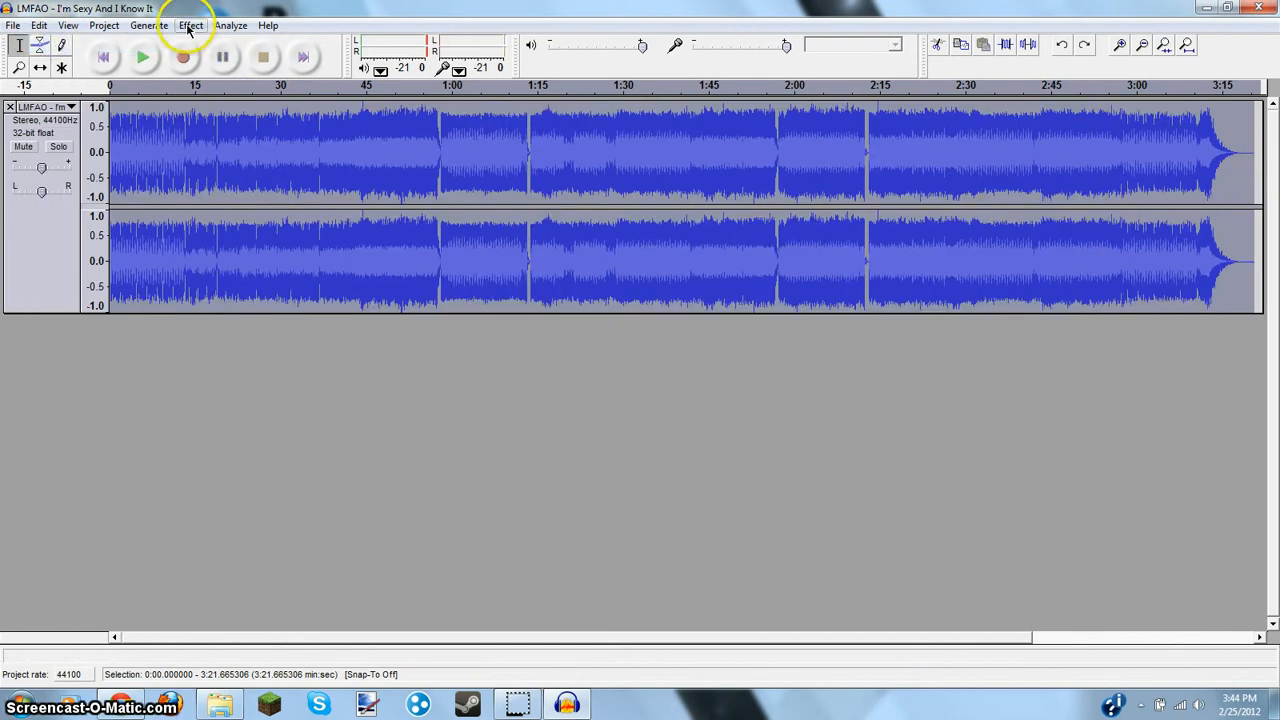
# - Open the Effect menu to reverse the song
pyautogui.click(190, 25)
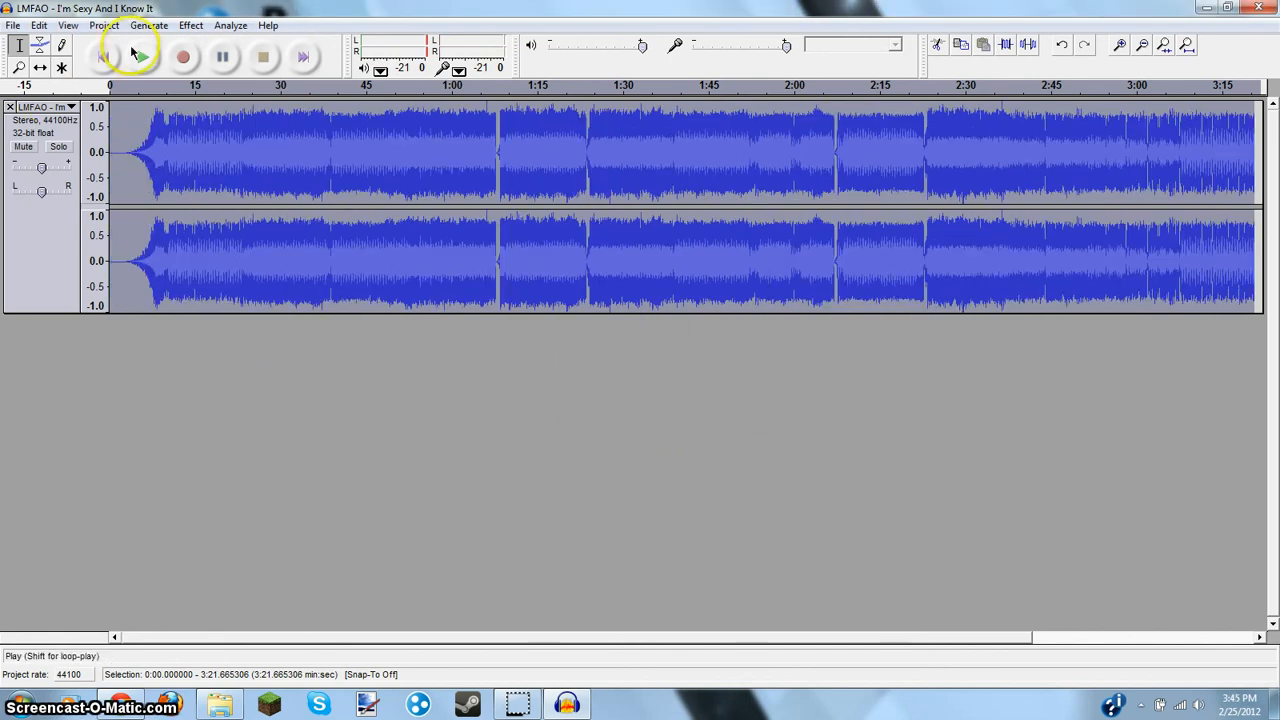
# - Play the reversed song briefly, then stop playback
pyautogui.click(142, 57)
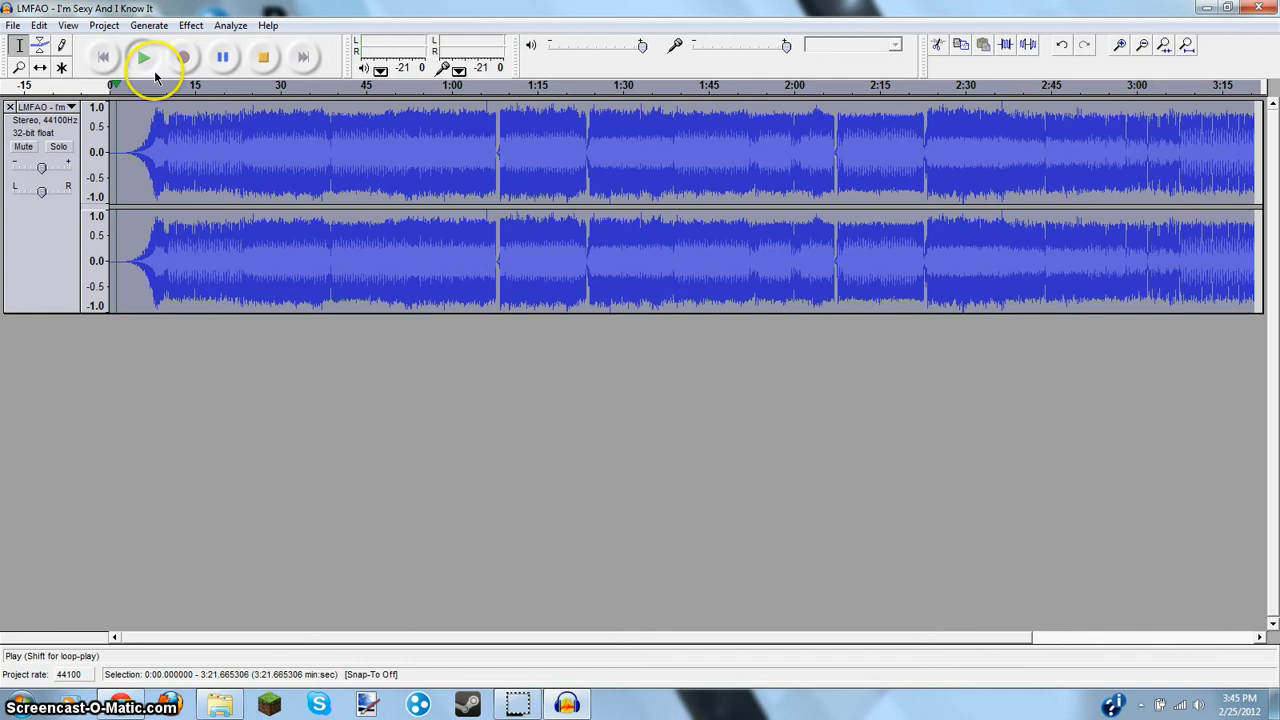
pyautogui.click(143, 57)
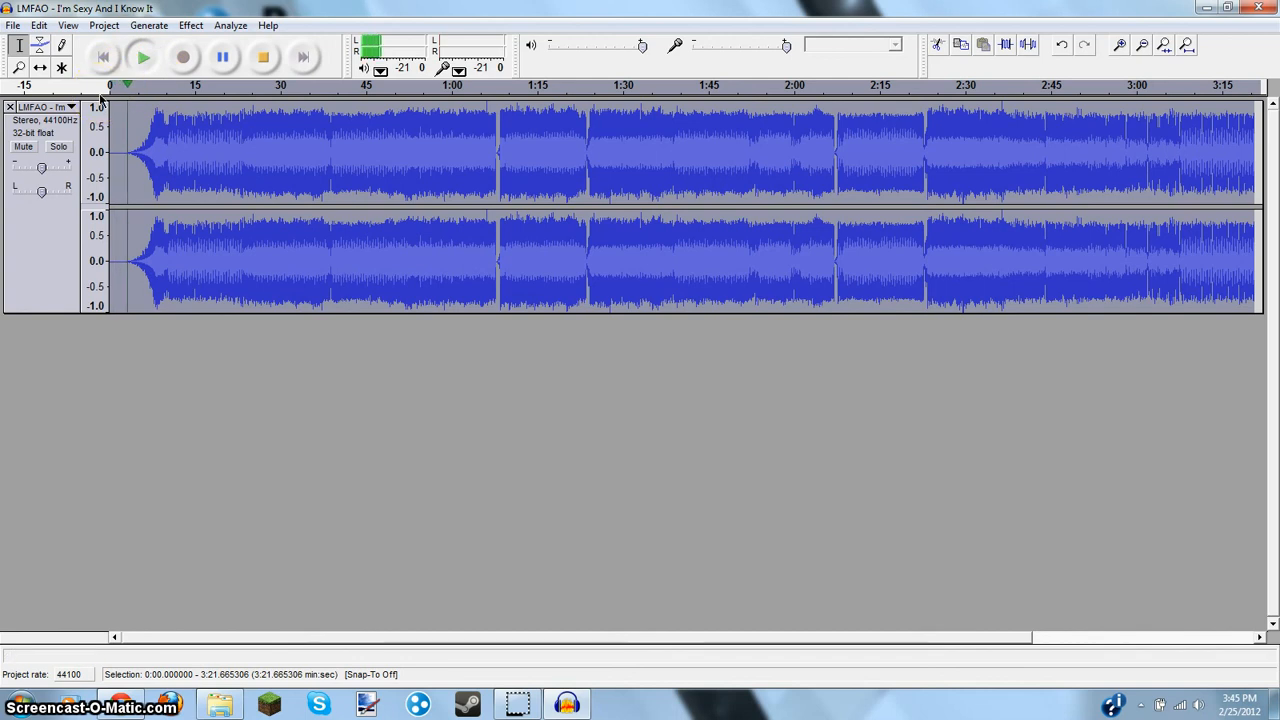
pyautogui.click(143, 57)
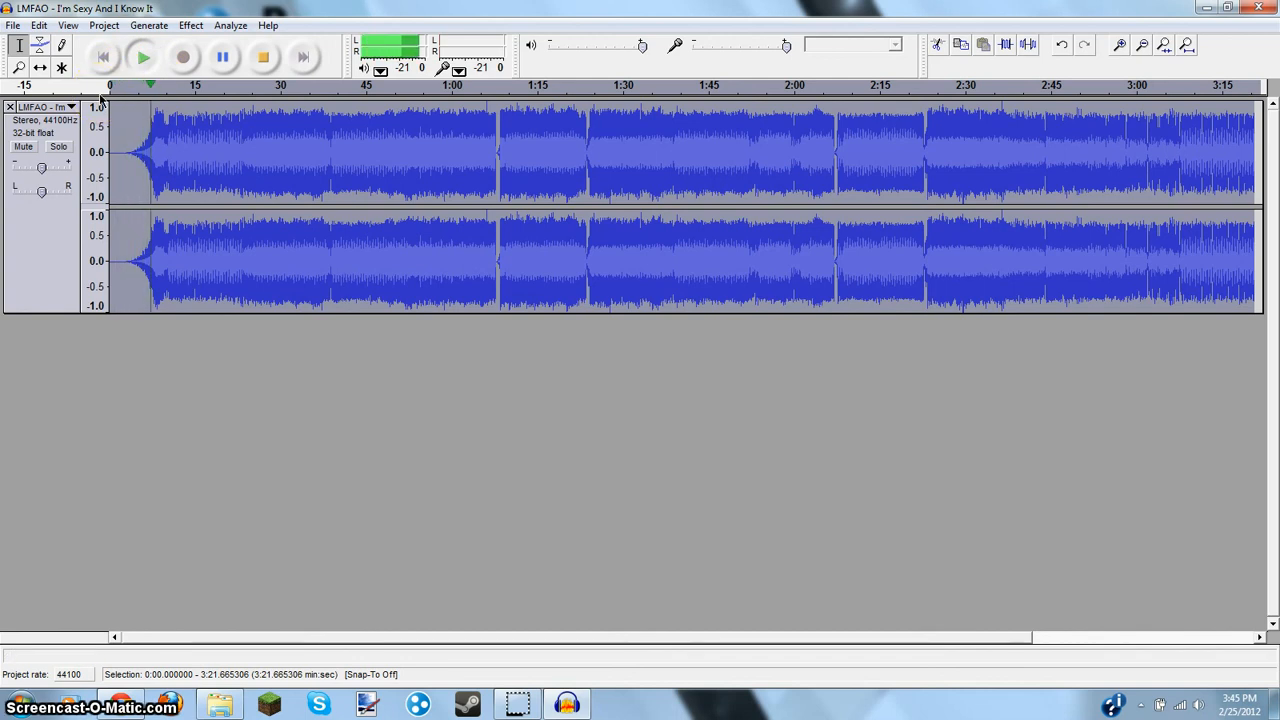
pyautogui.click(262, 57)
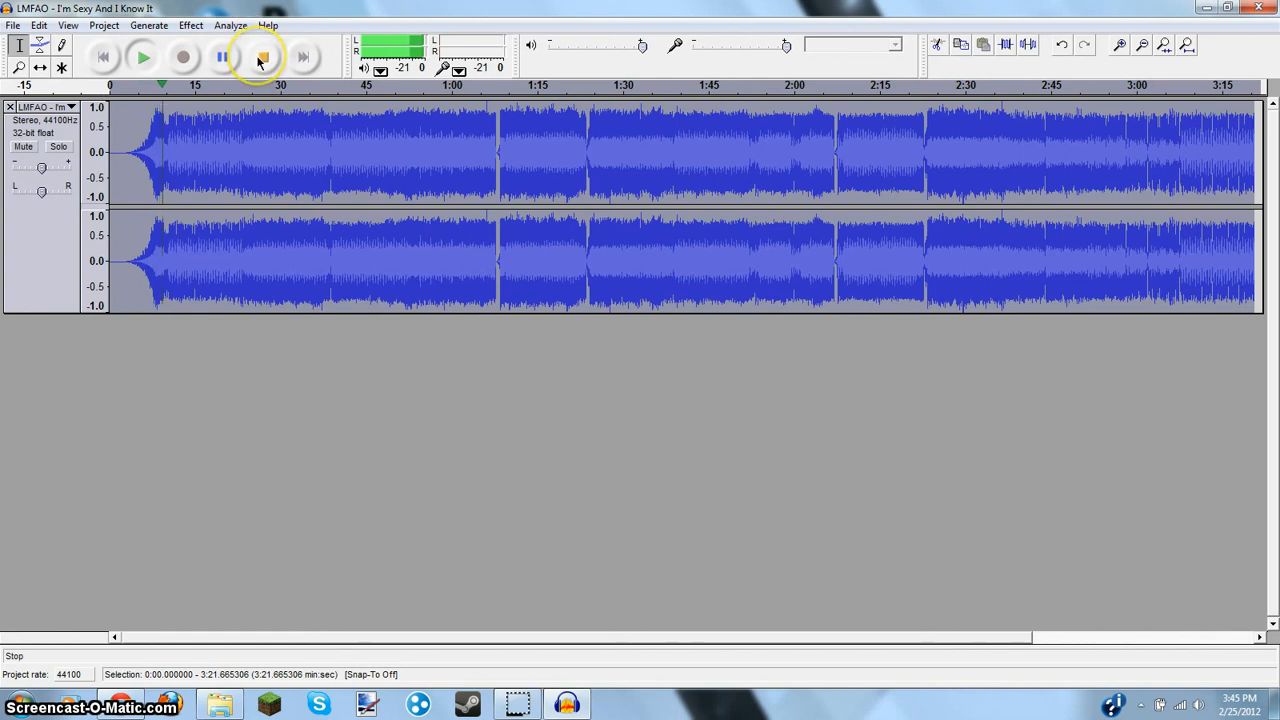
pyautogui.click(263, 57)
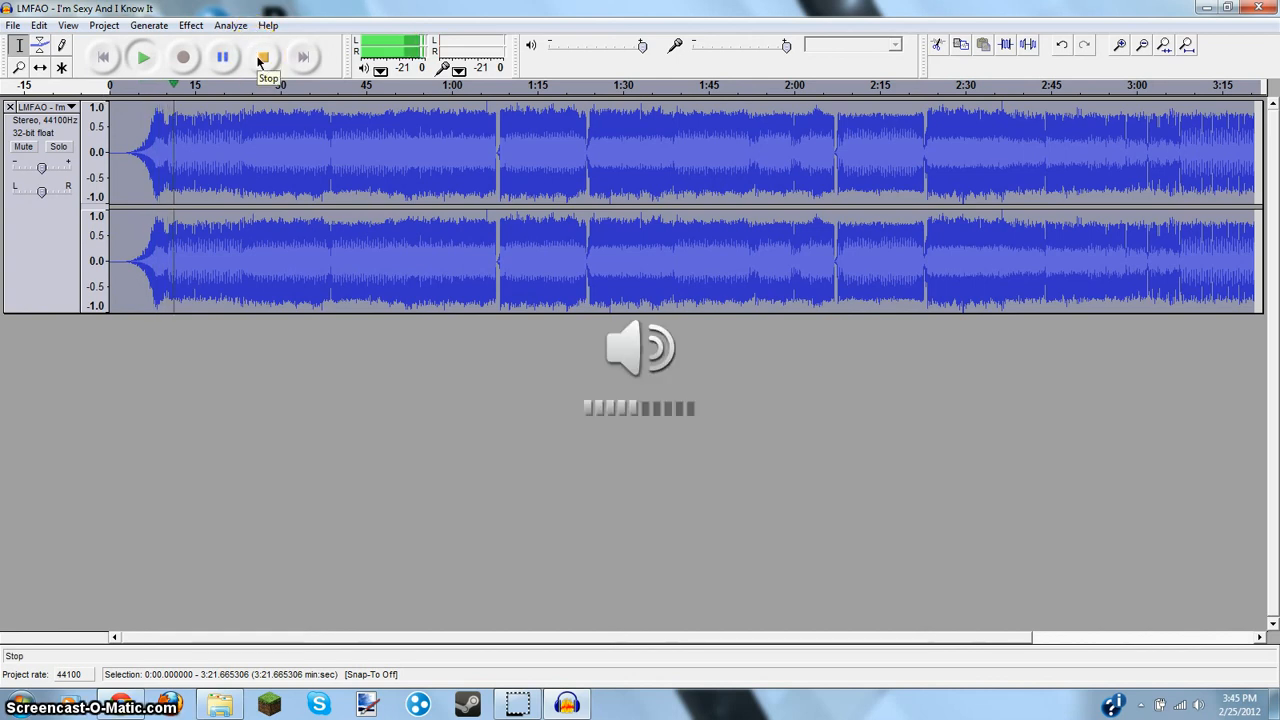
pyautogui.click(261, 57)
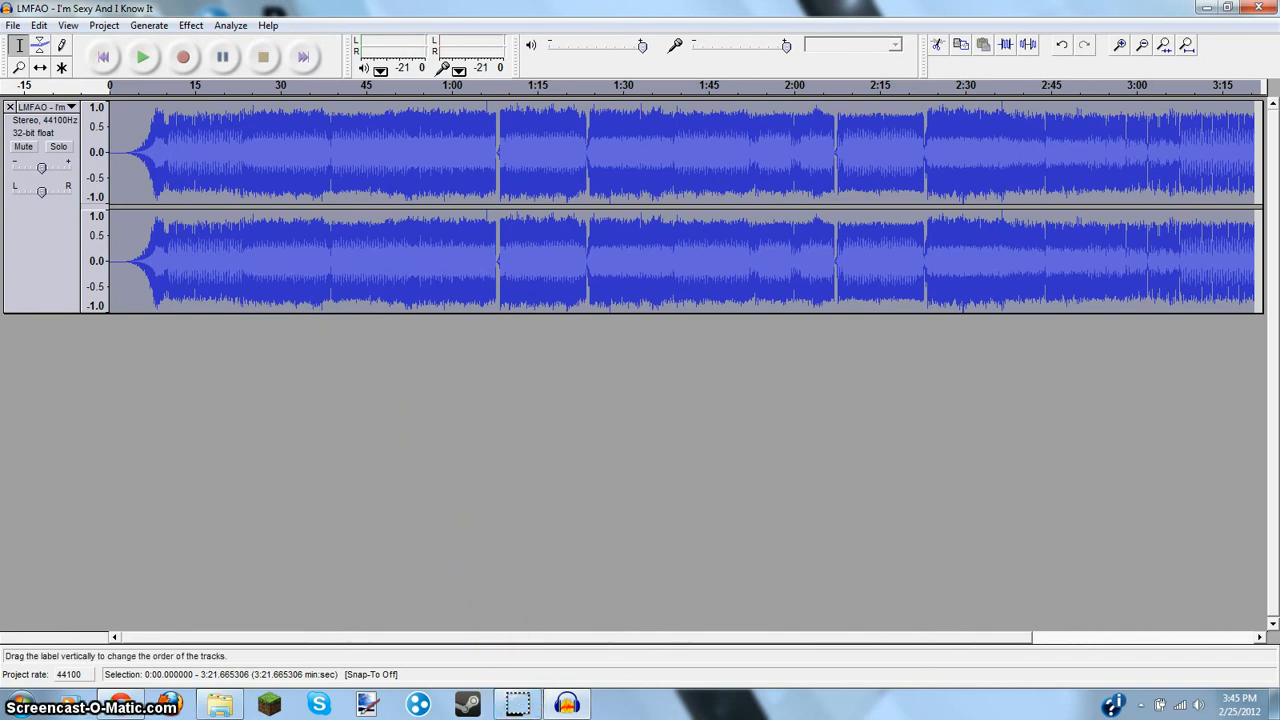
# - Close Audacity without saving and close the Music library window
pyautogui.click(1258, 8)
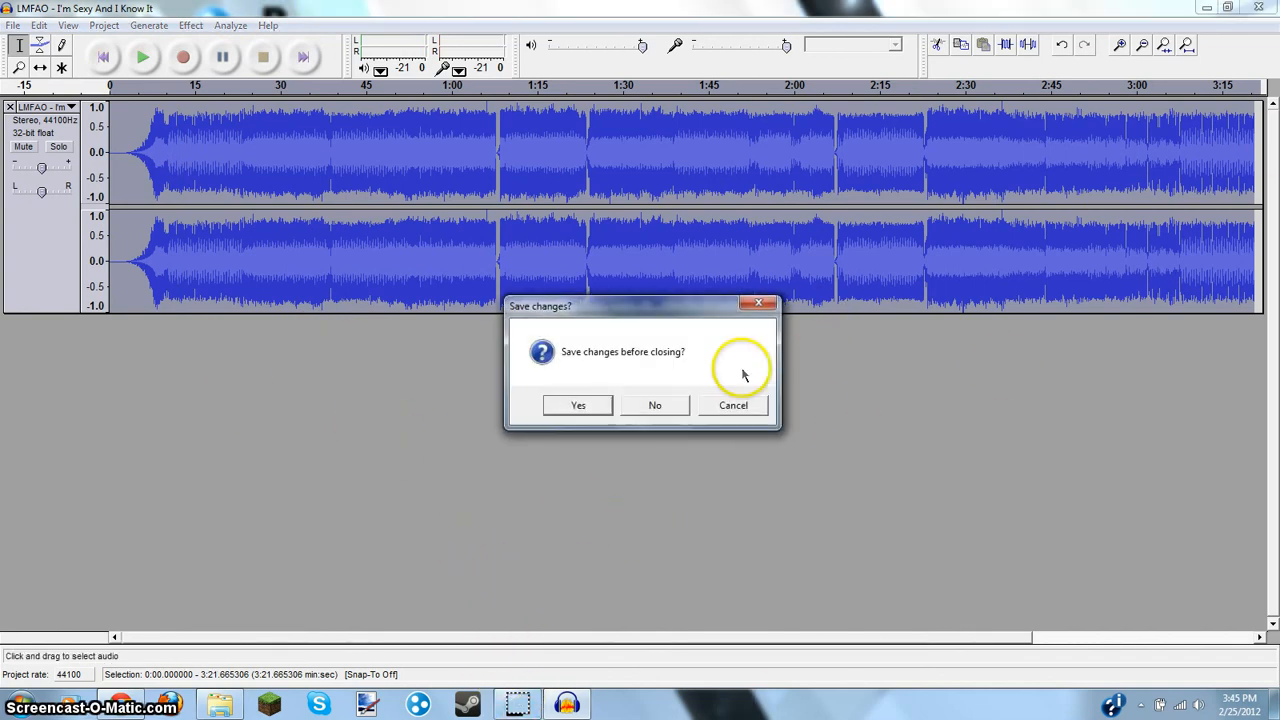
pyautogui.click(654, 405)
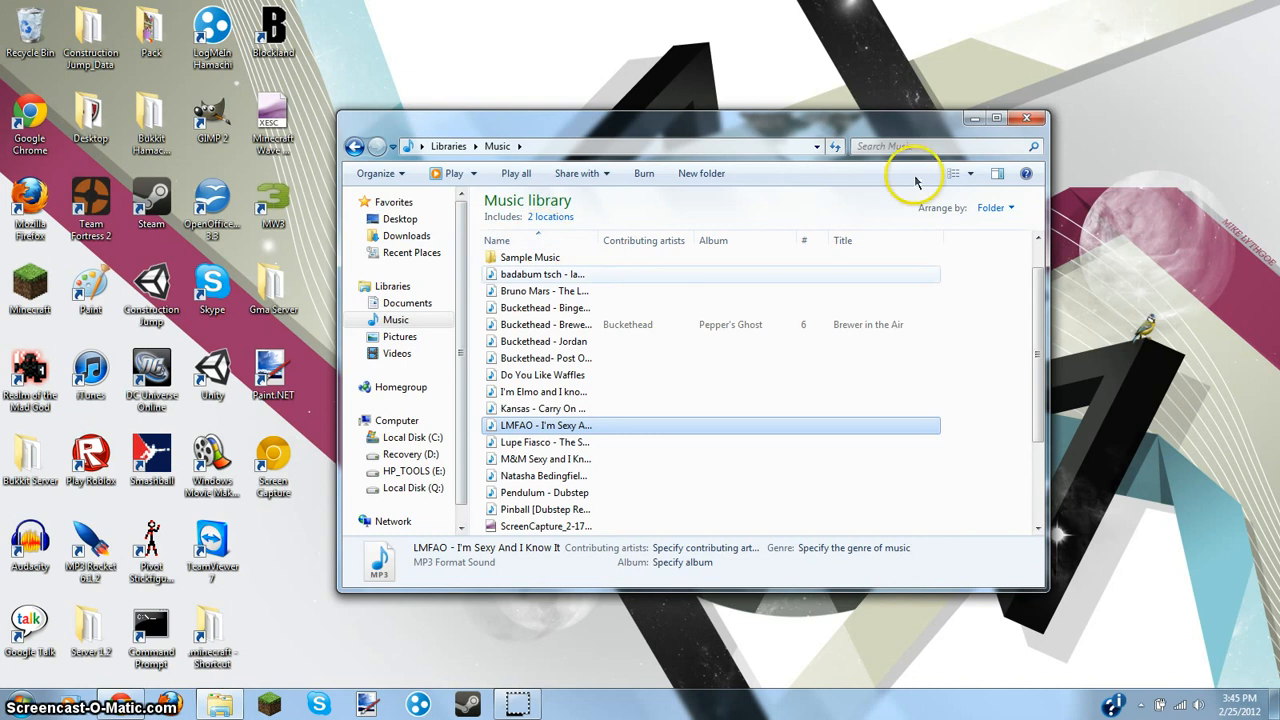
pyautogui.click(1027, 117)
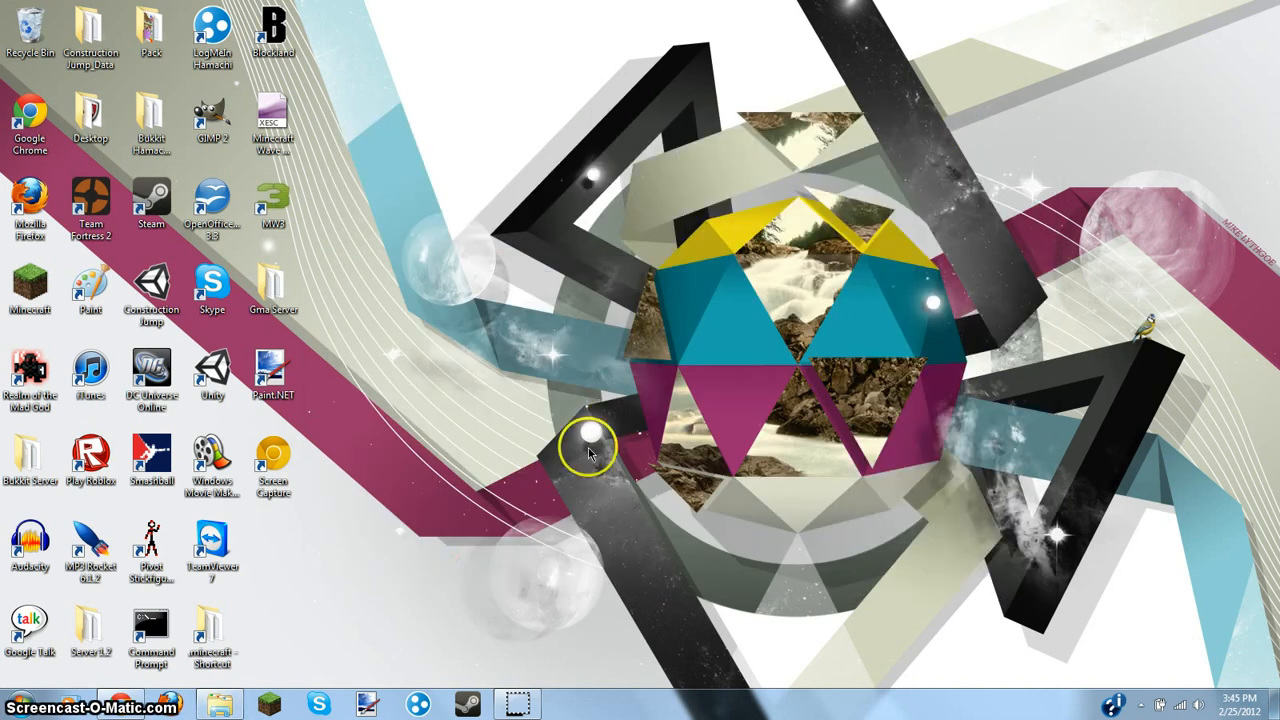